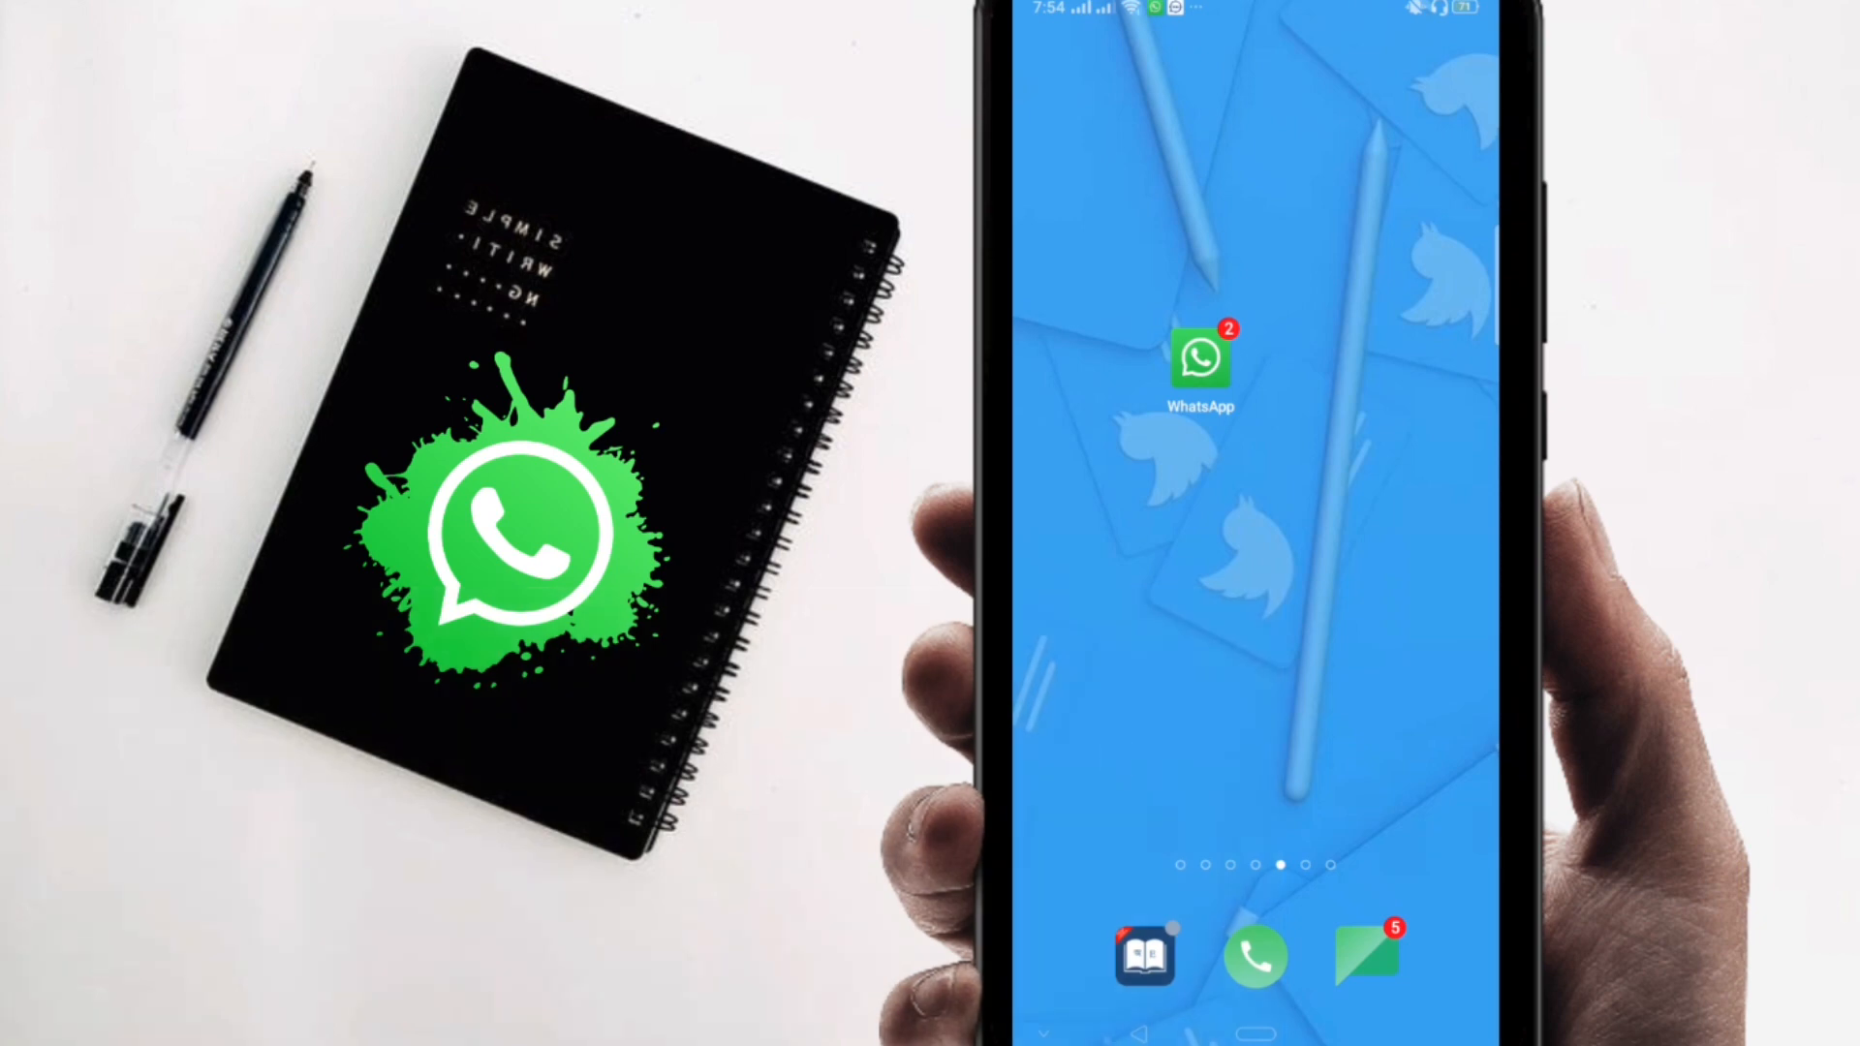
# - Read the unread WhatsApp chat, start a 'Dikk' reply, and return to the home screen
pyautogui.click(1201, 360)
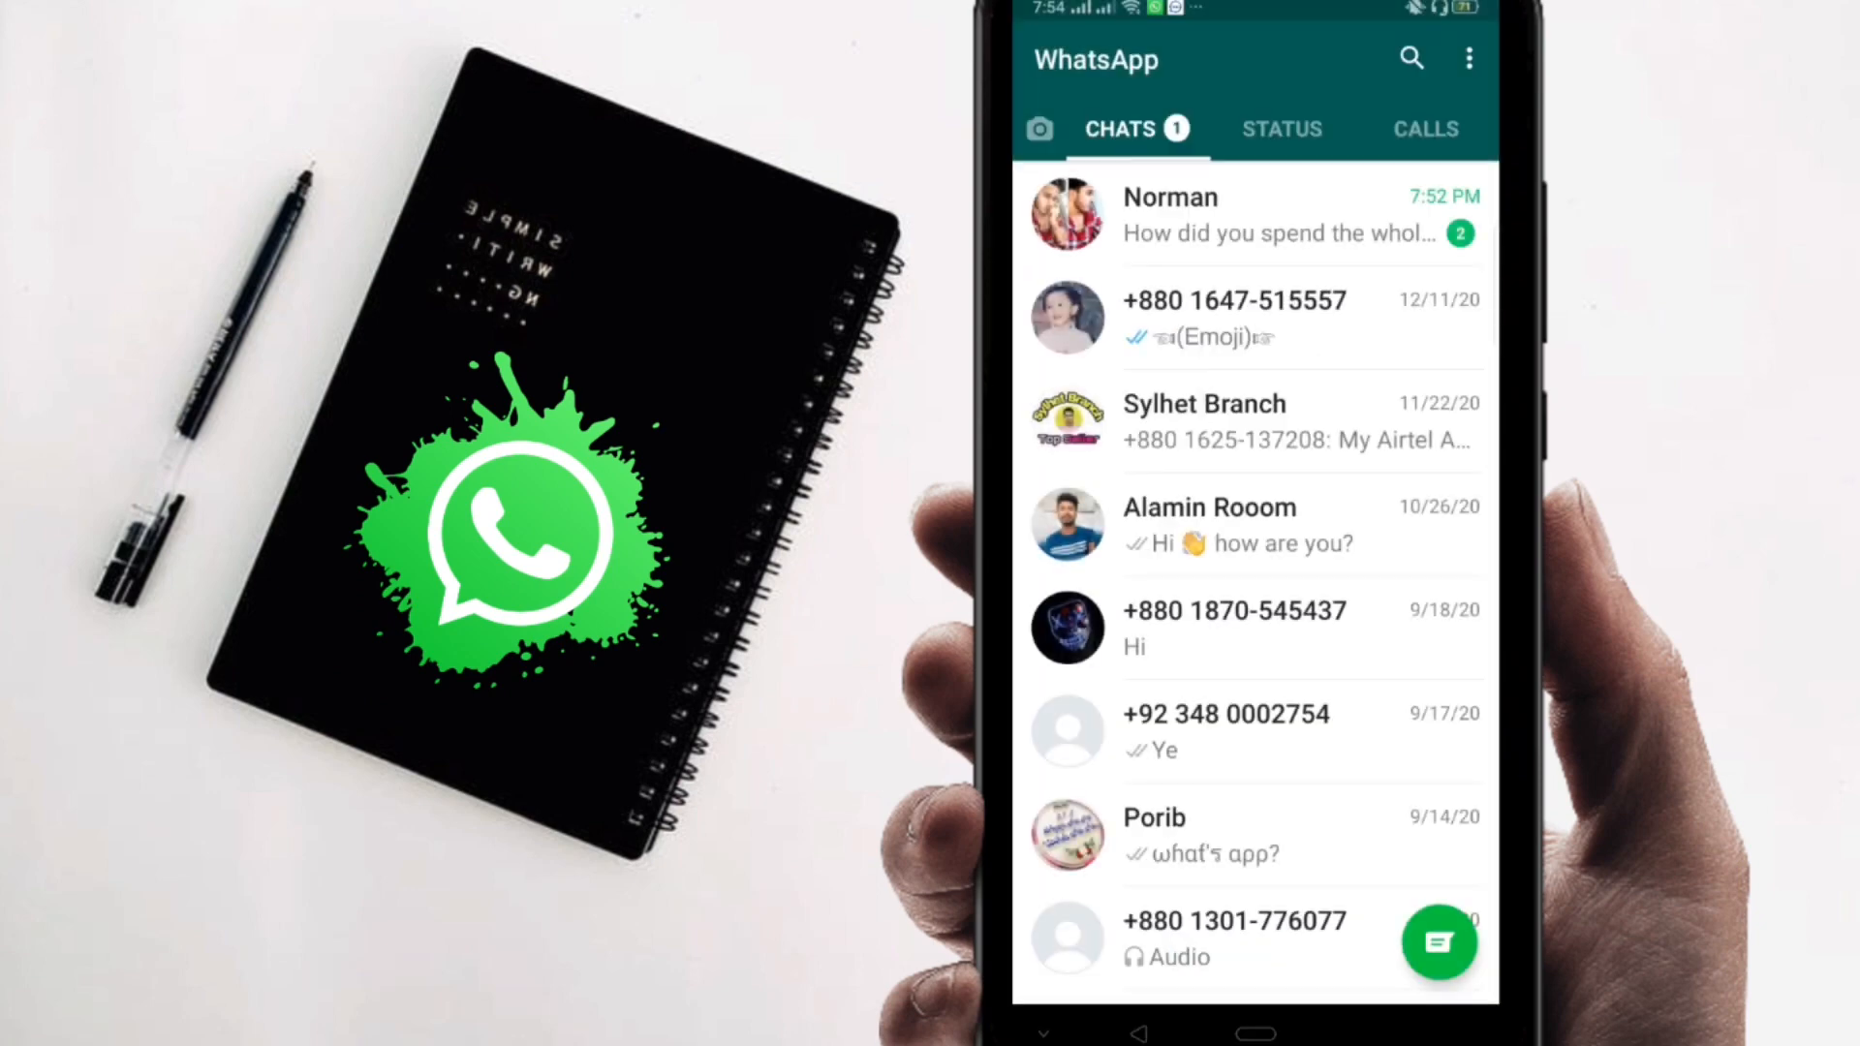
pyautogui.click(1246, 213)
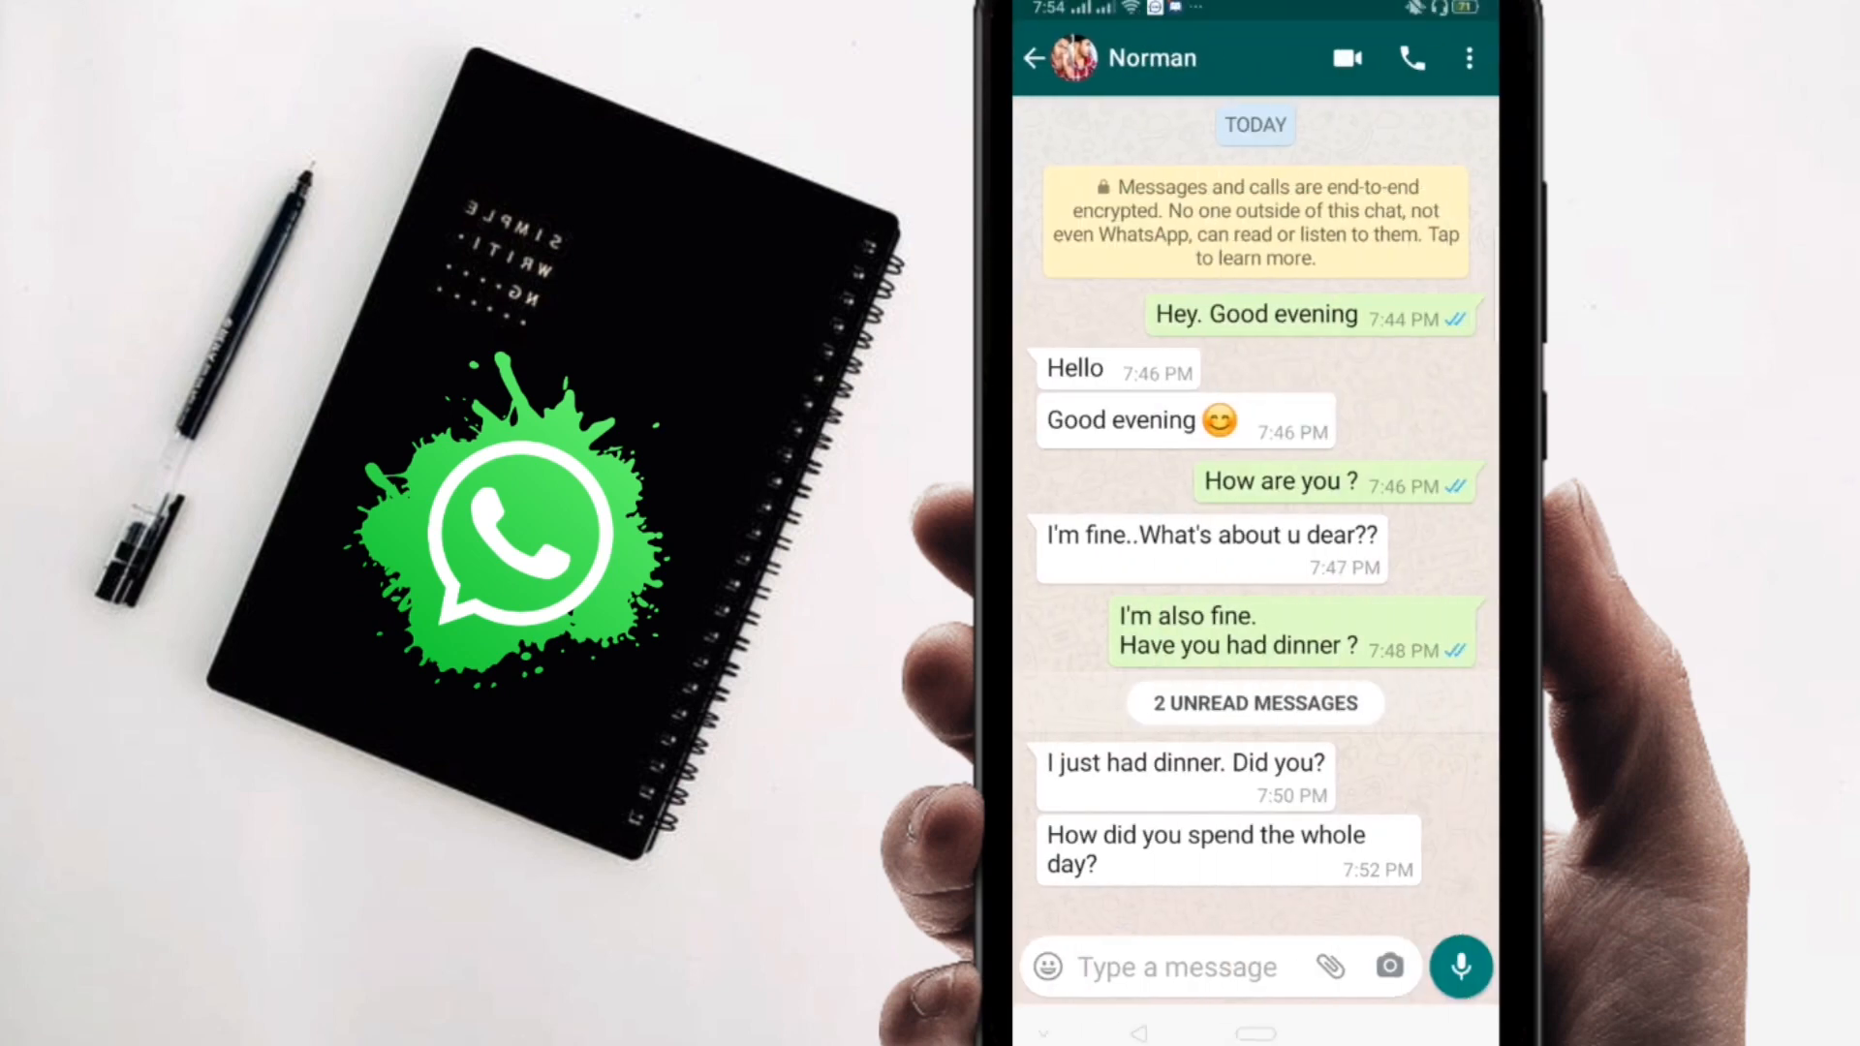
pyautogui.write('Dikk')
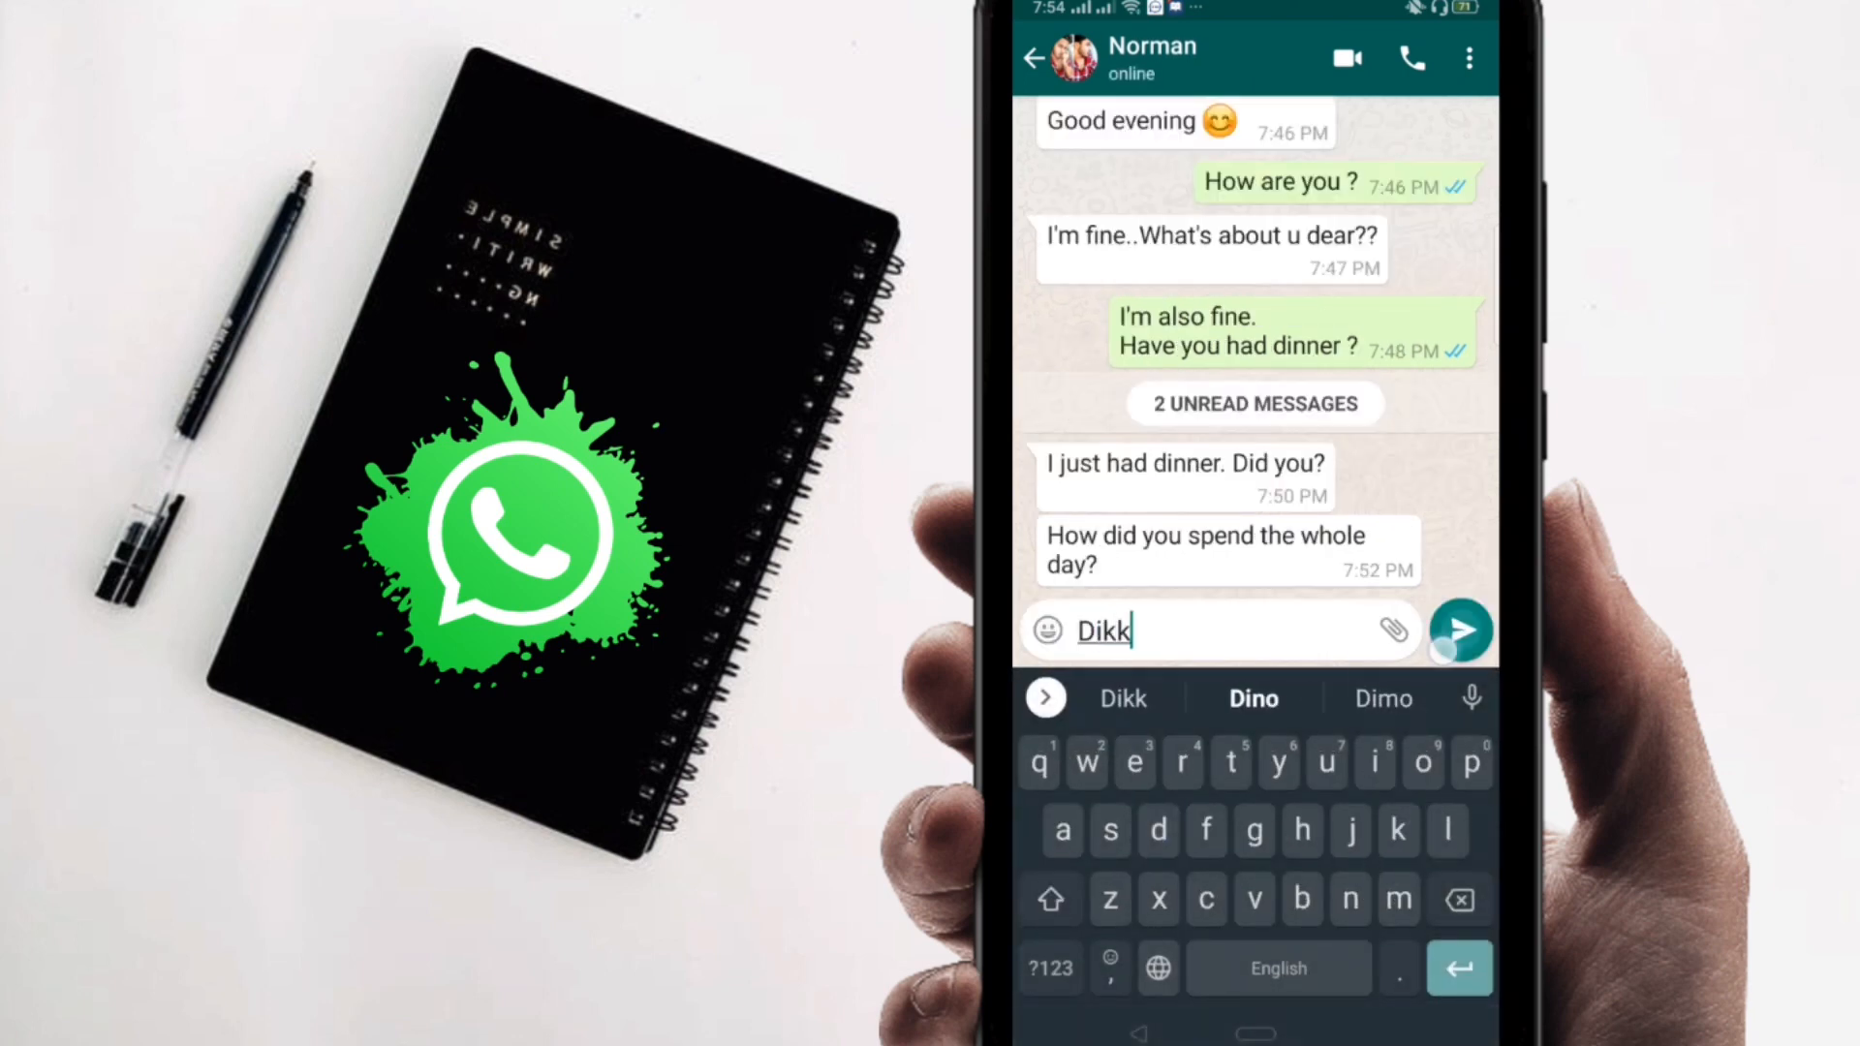
pyautogui.click(1460, 630)
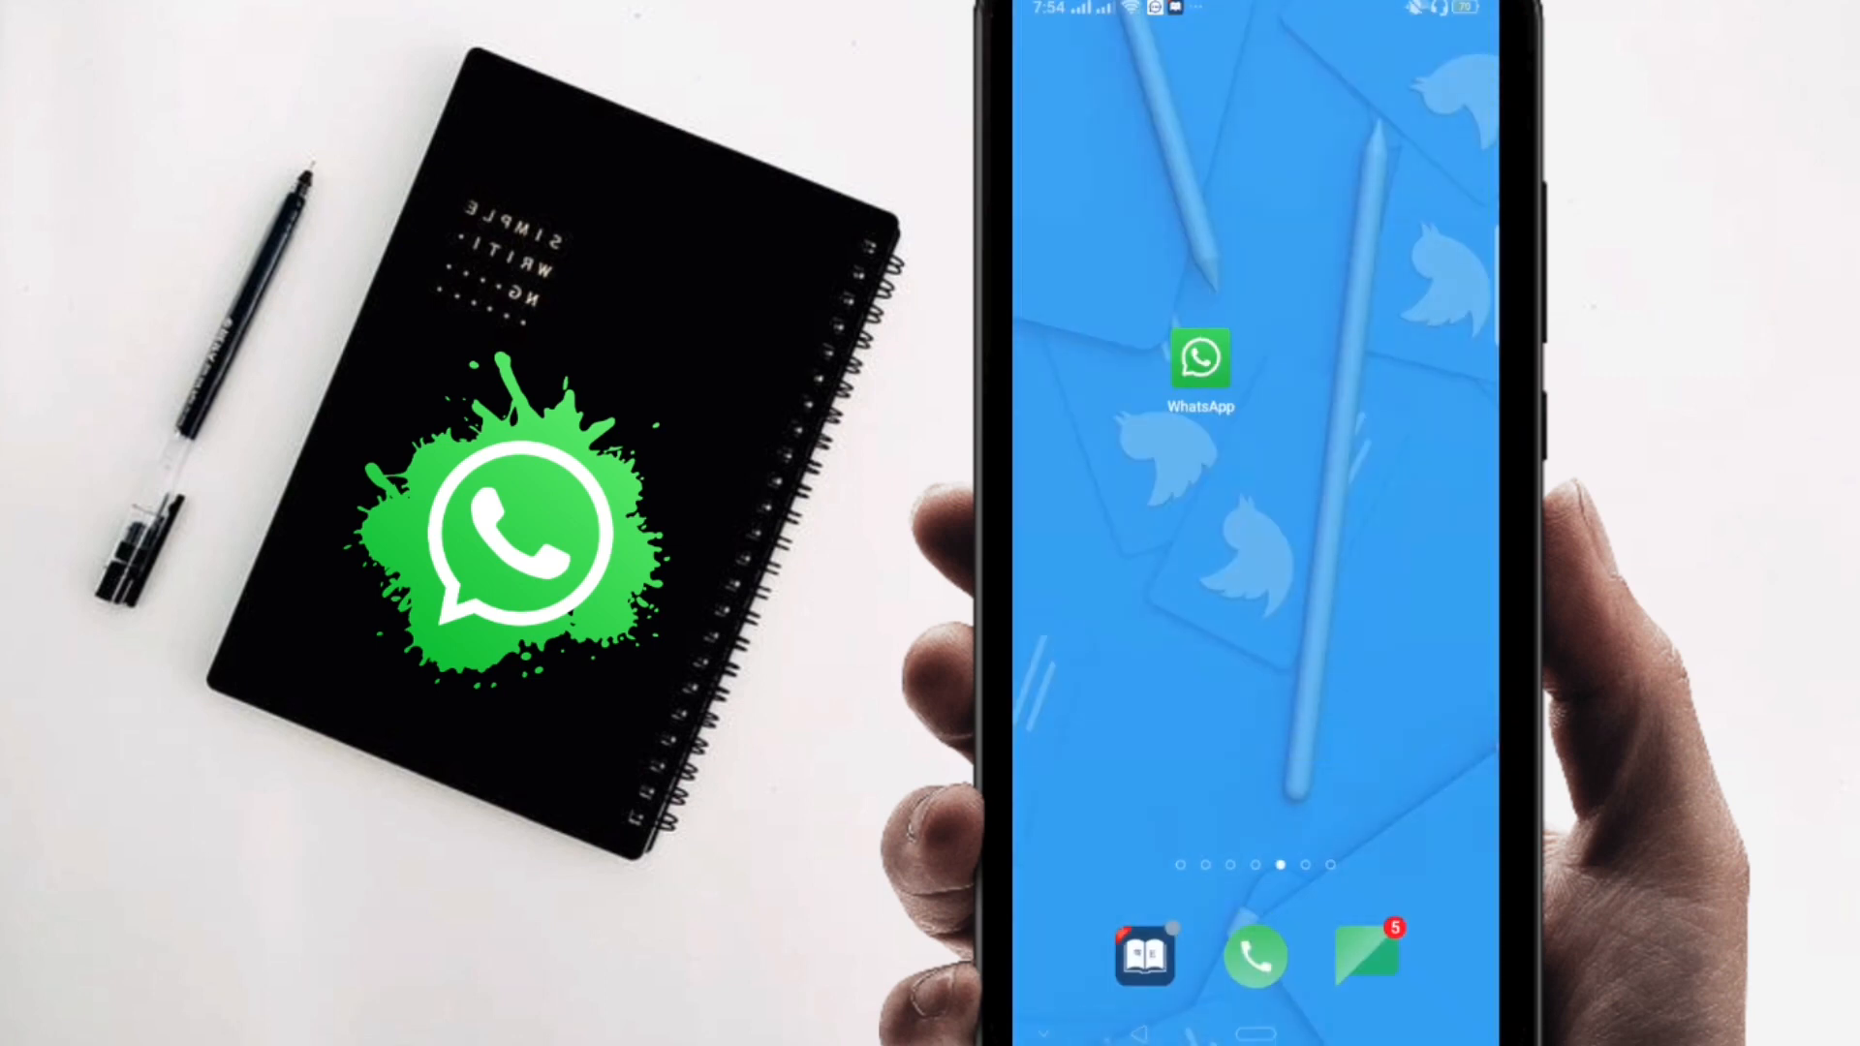
# - Swipe to the last home page and launch the Play Store
pyautogui.hscroll(-3)
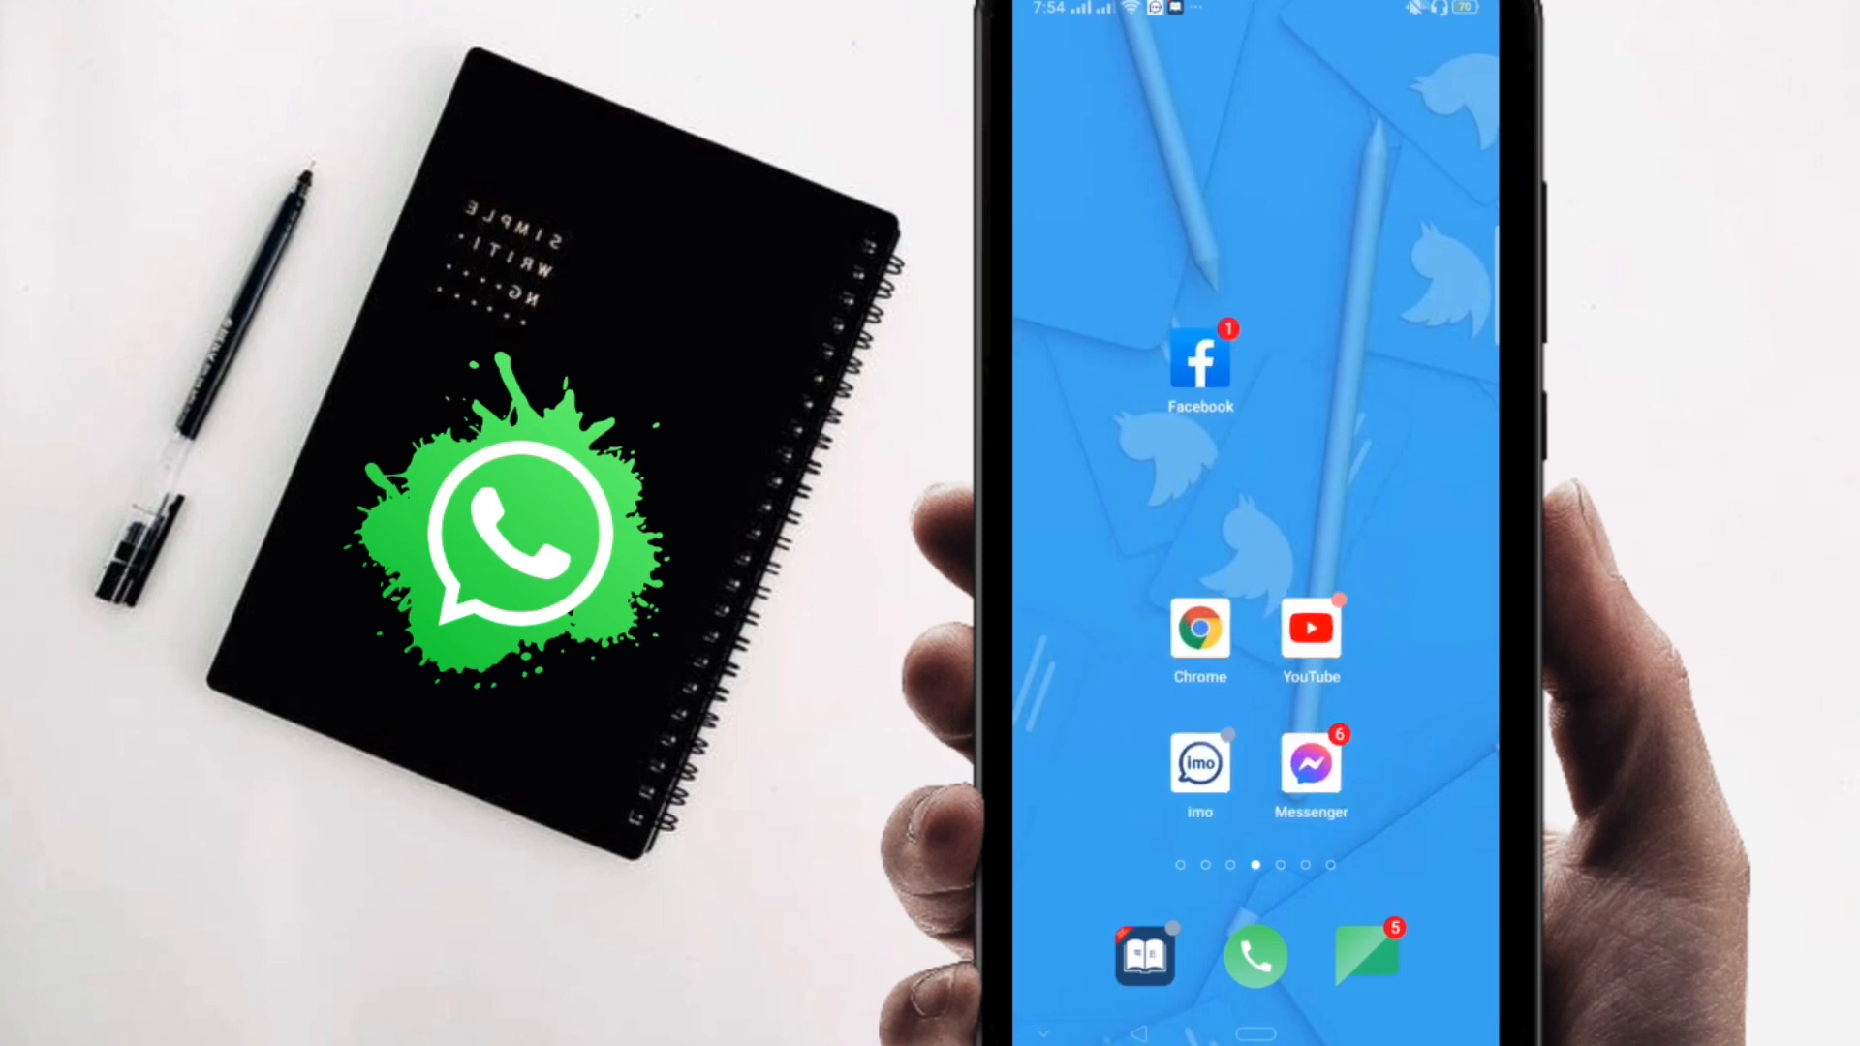
pyautogui.hscroll(-3)
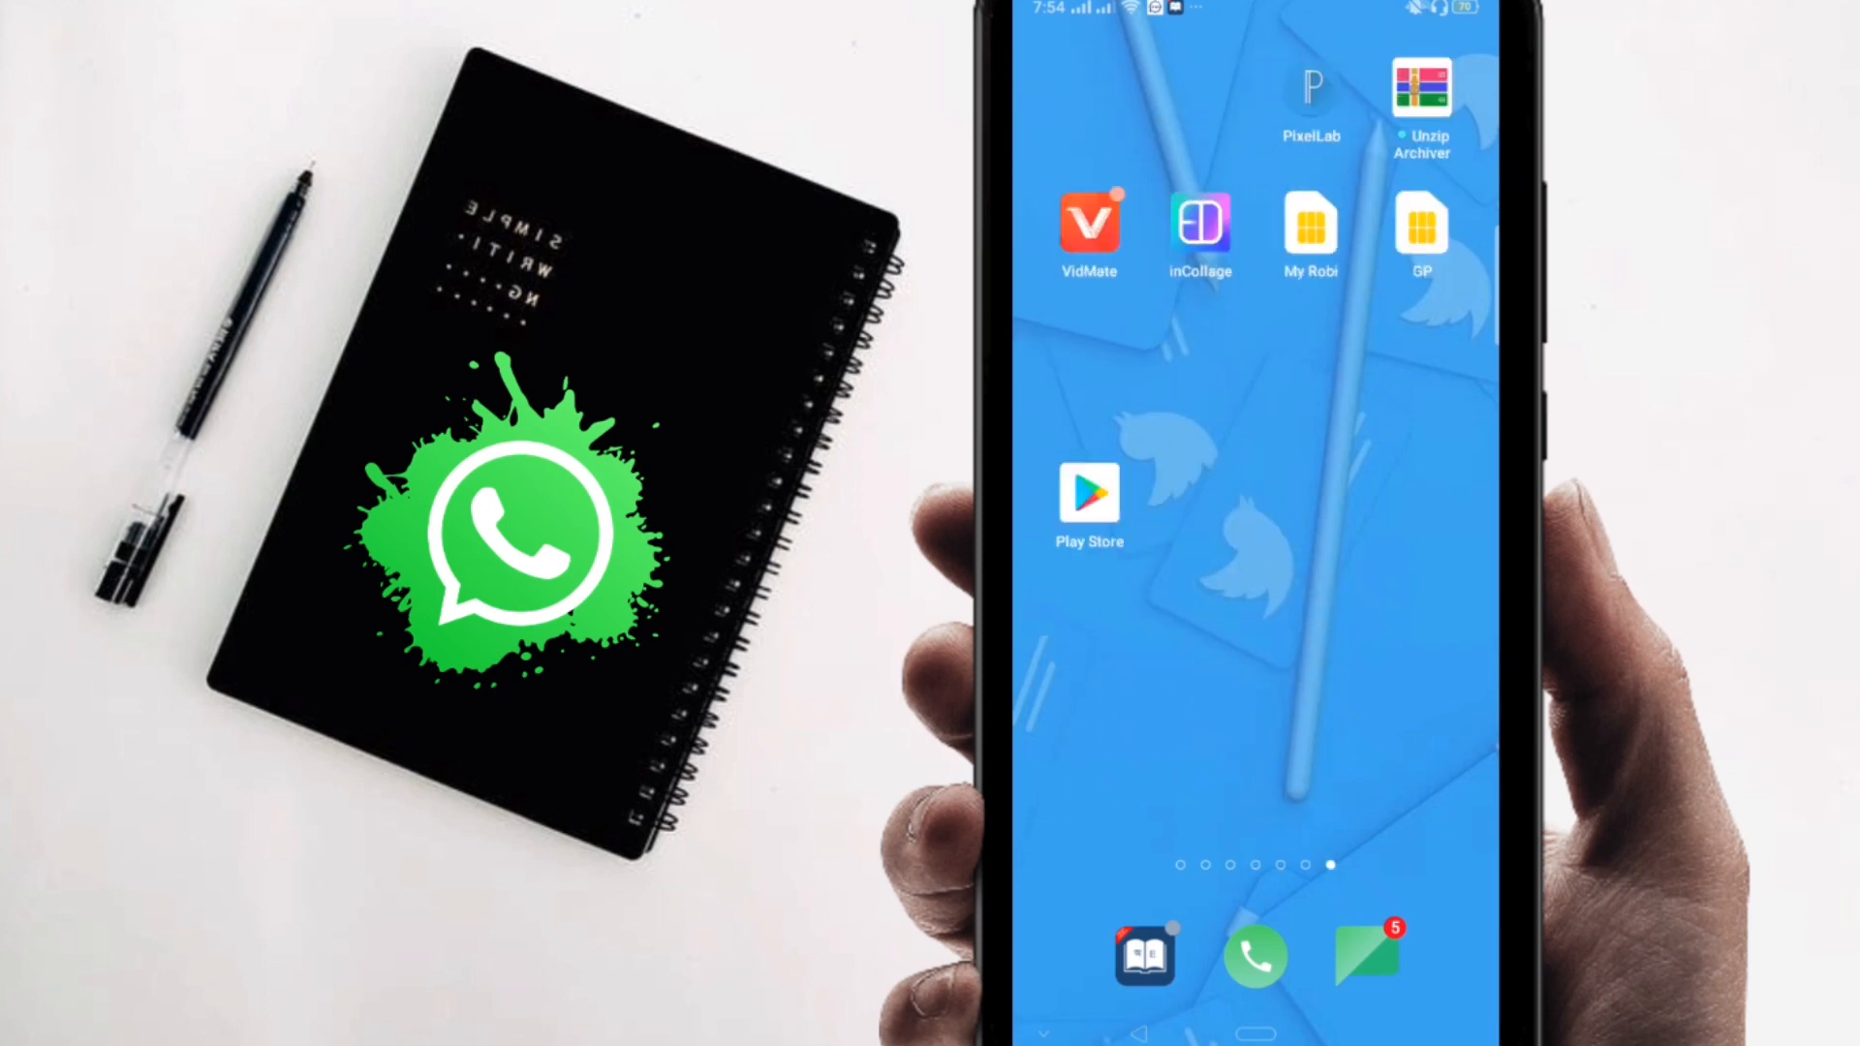
pyautogui.click(1087, 488)
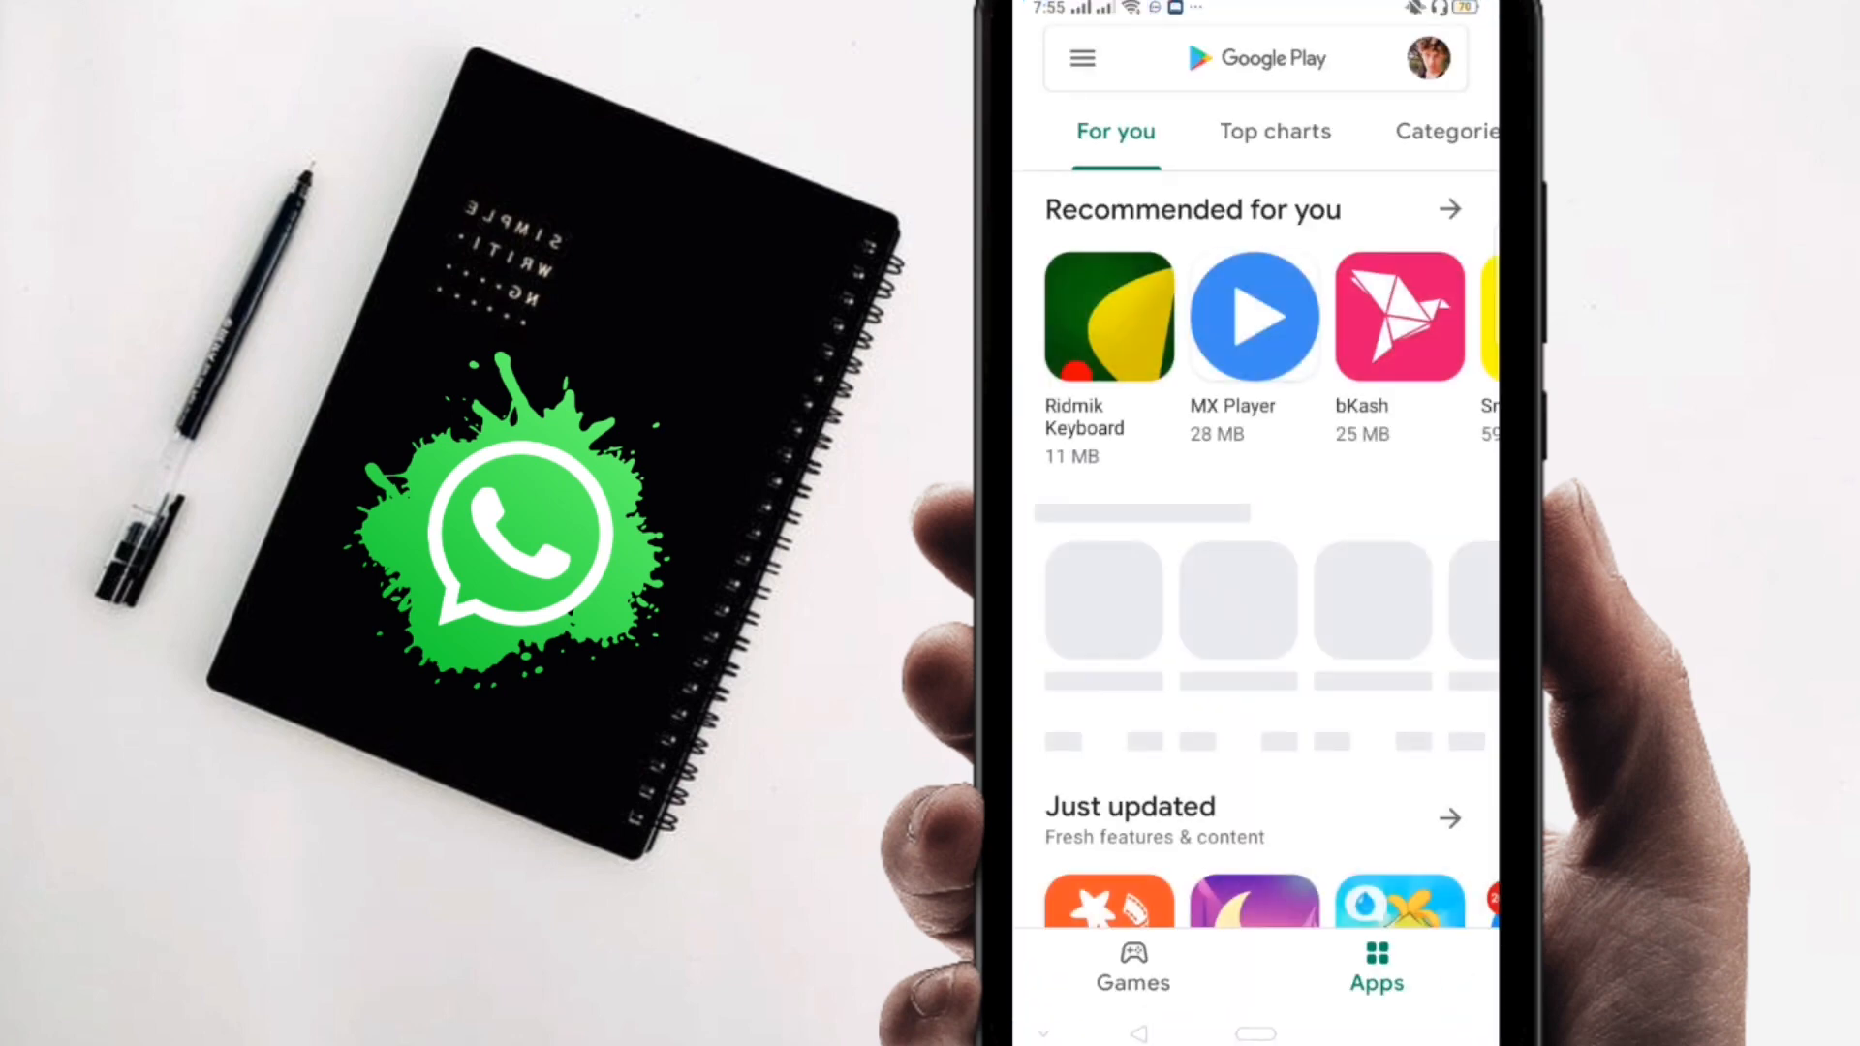
# - Search Play Store for 'noti', pick Notisave from the suggestions and install it
pyautogui.click(1251, 60)
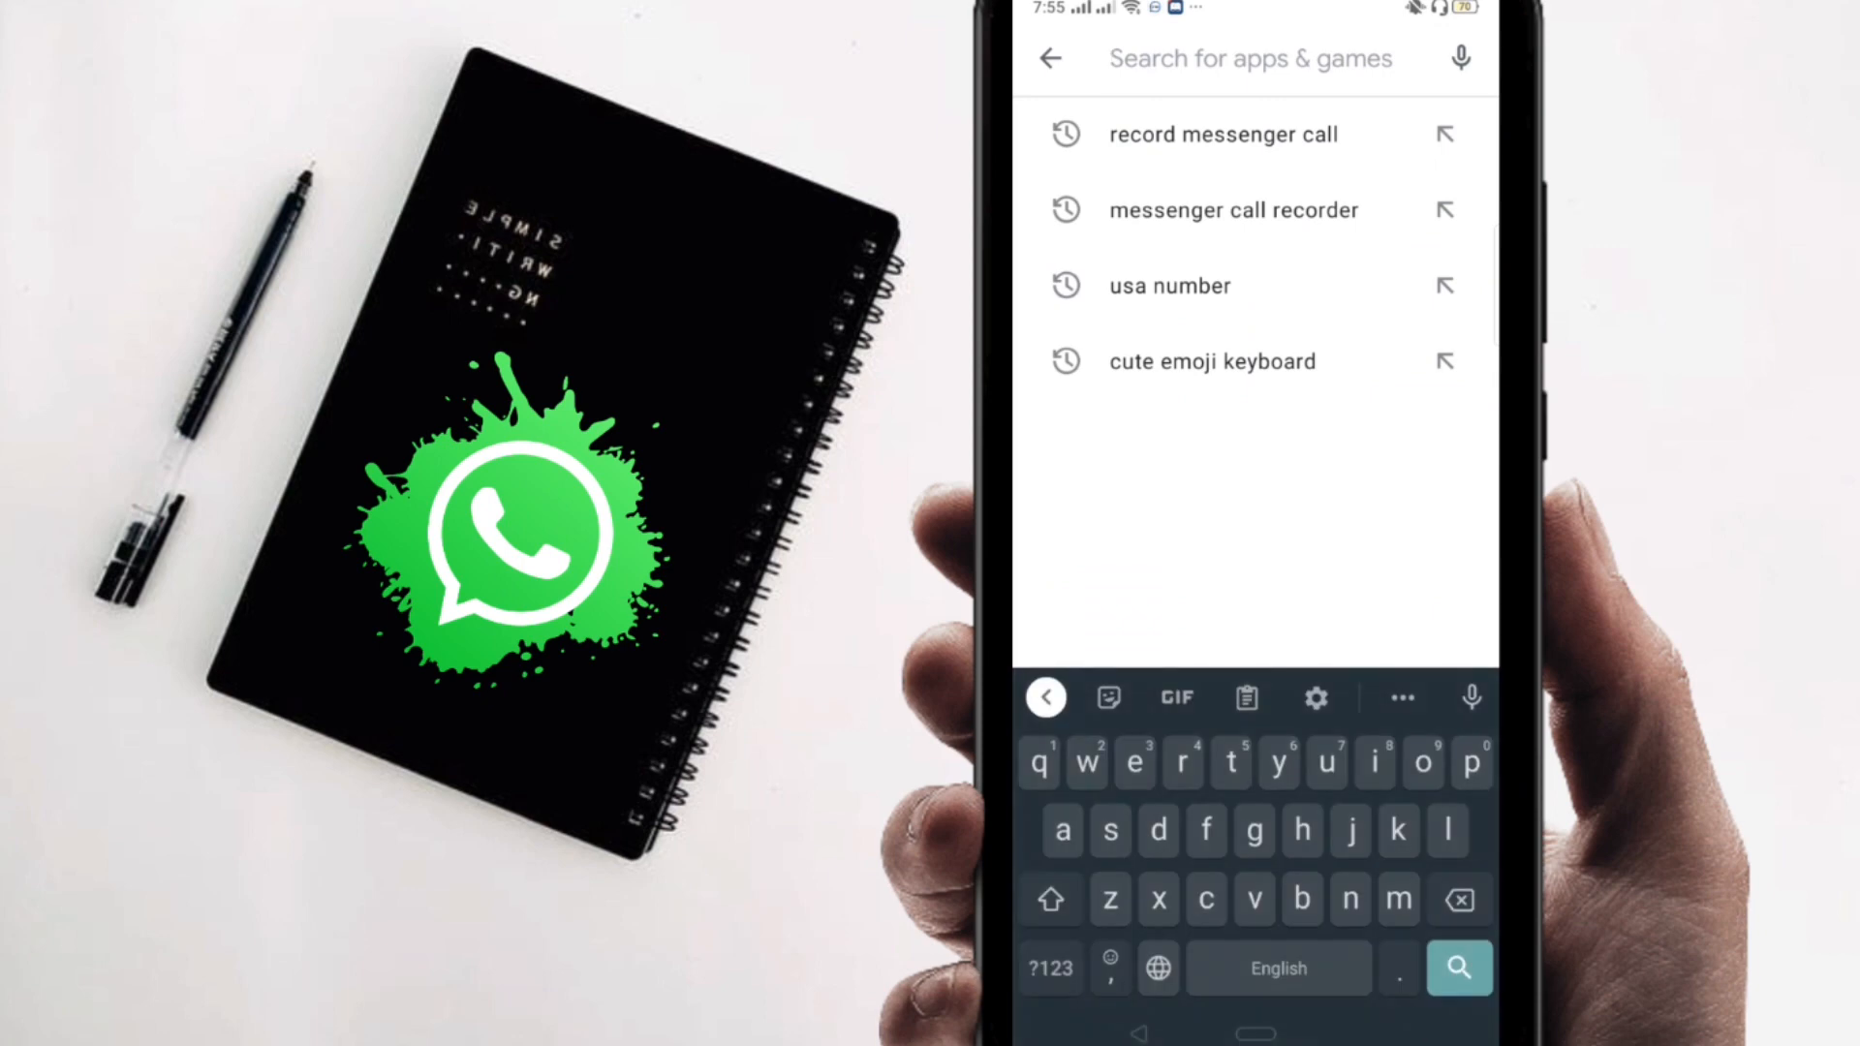
pyautogui.write('notisave')
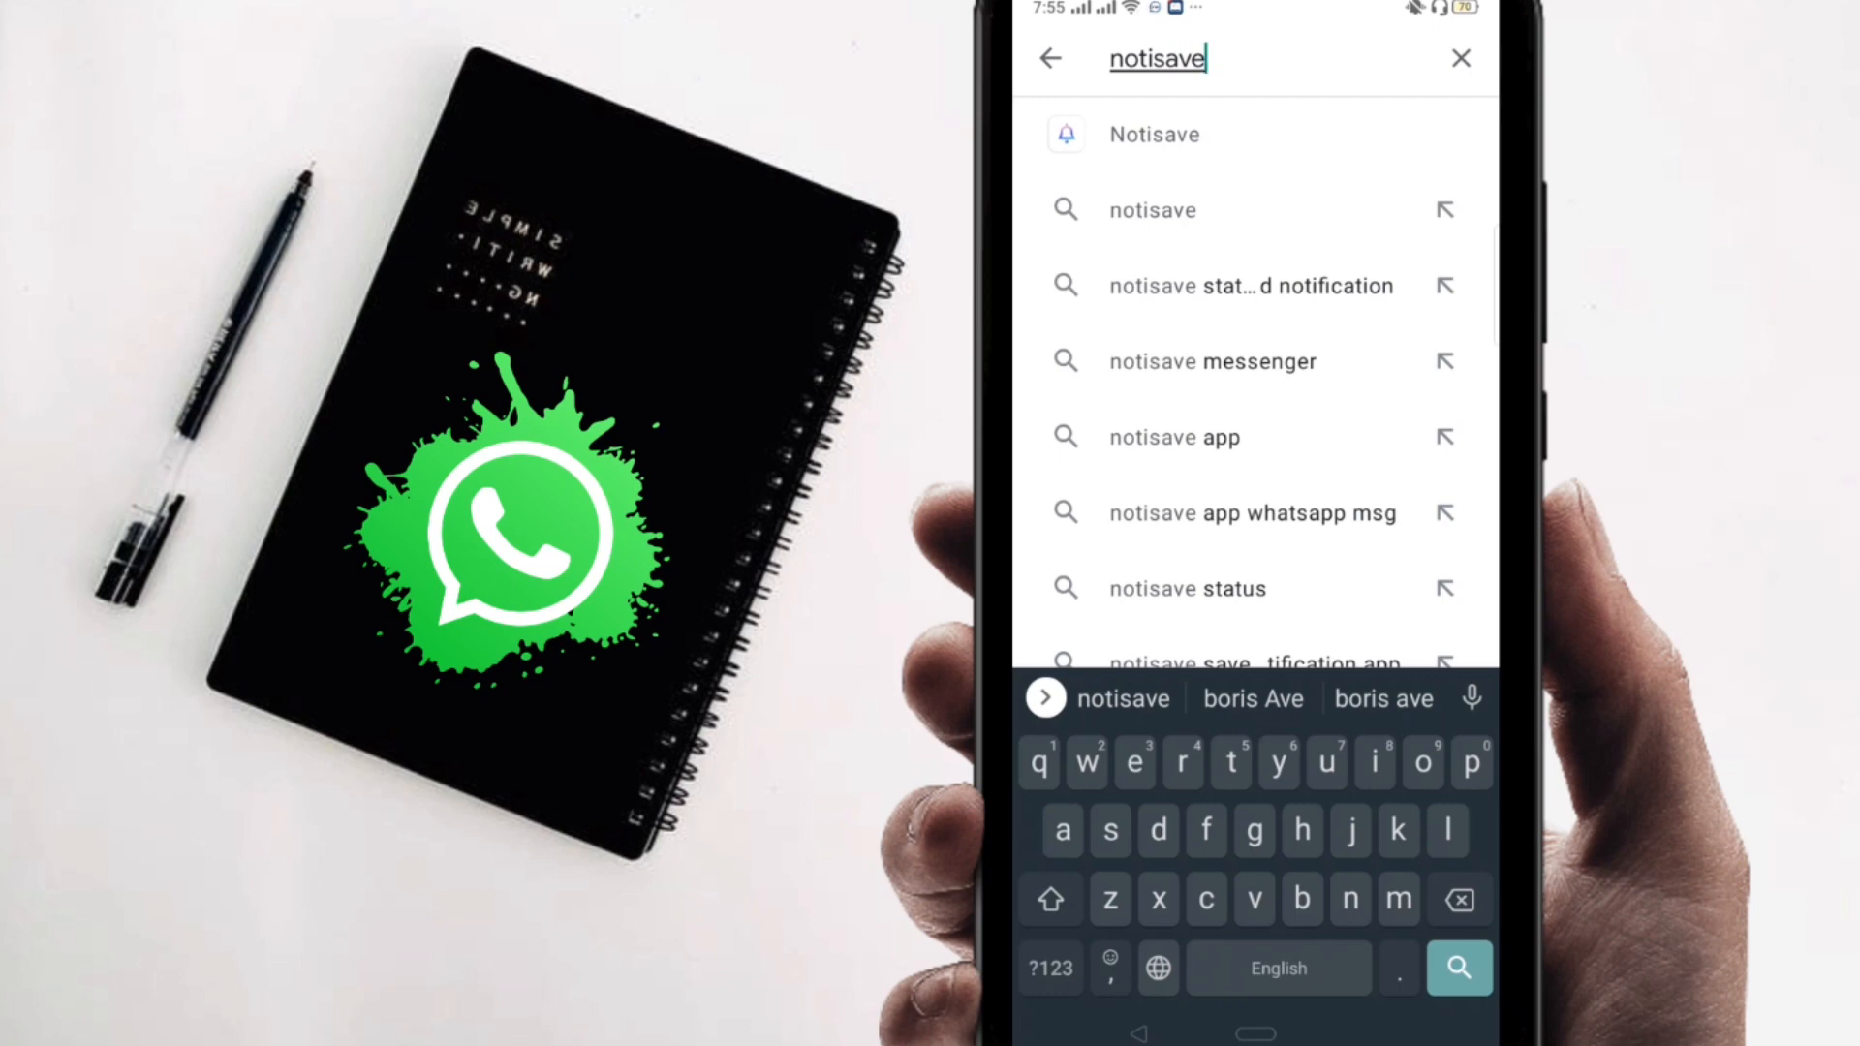
pyautogui.click(1151, 134)
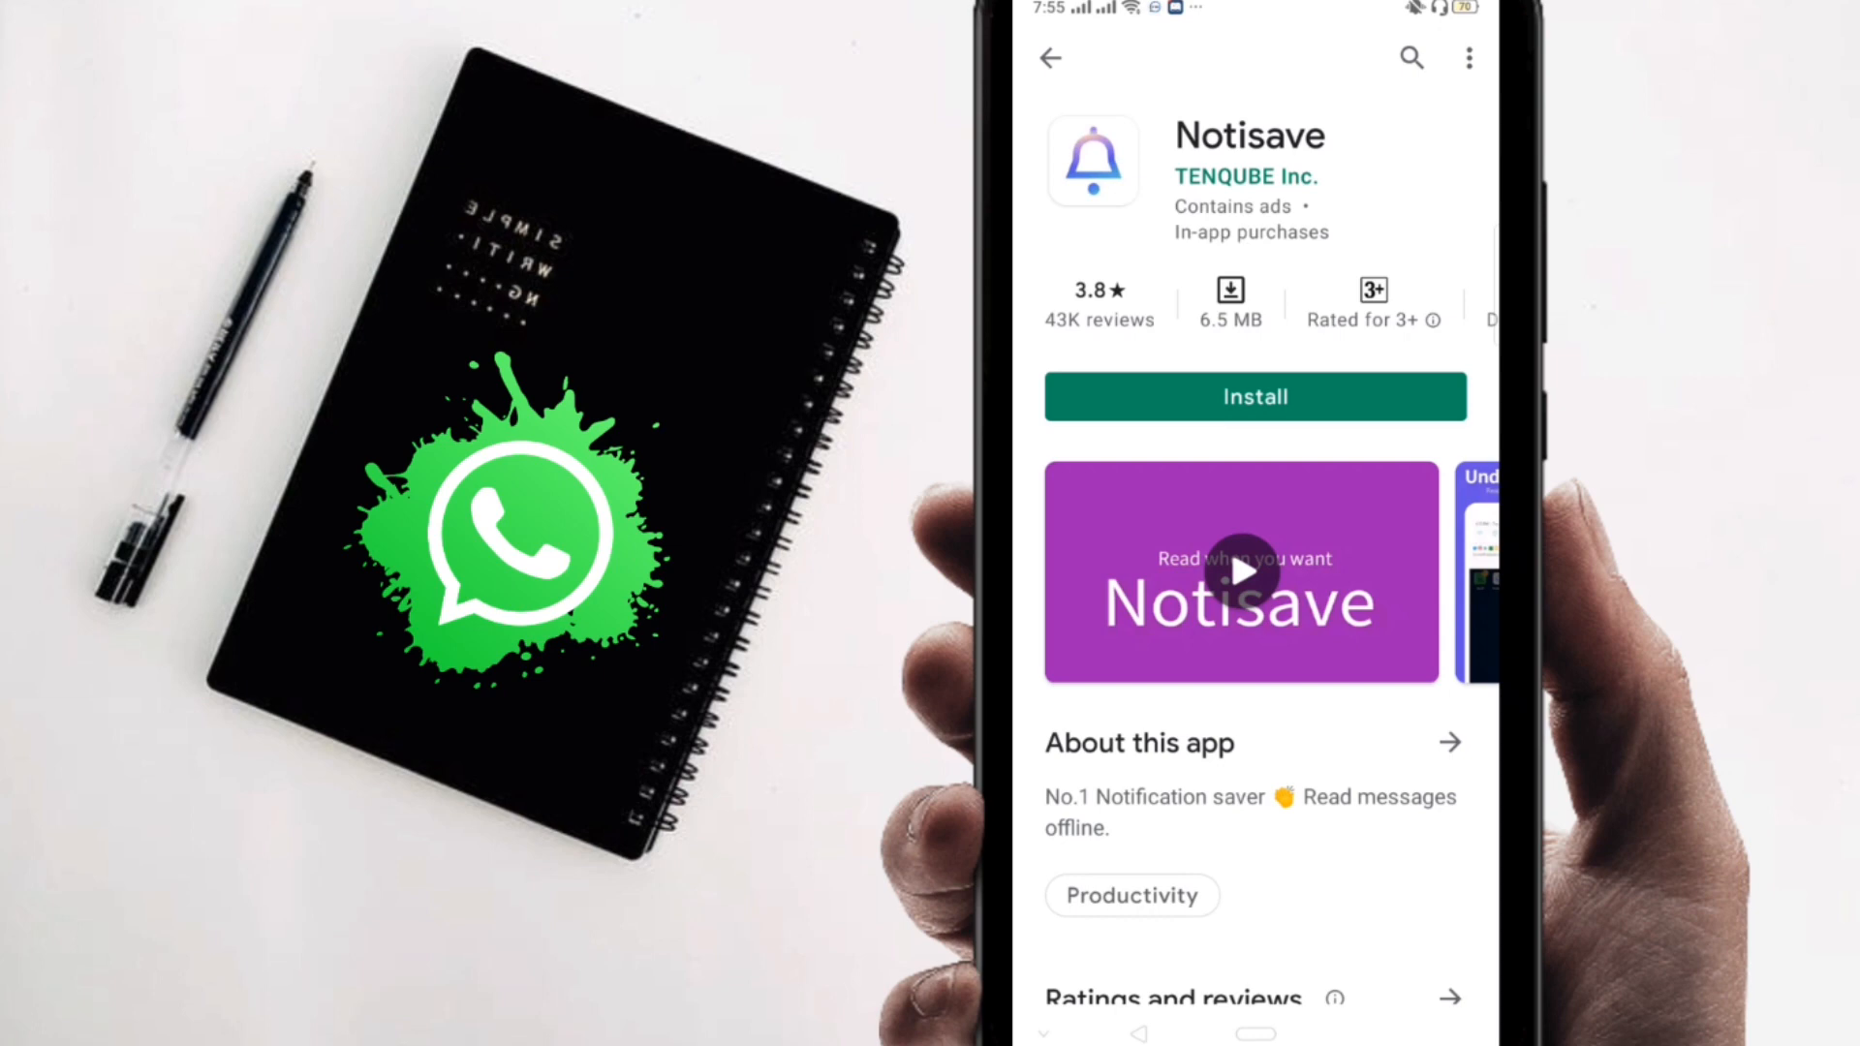
pyautogui.click(1253, 395)
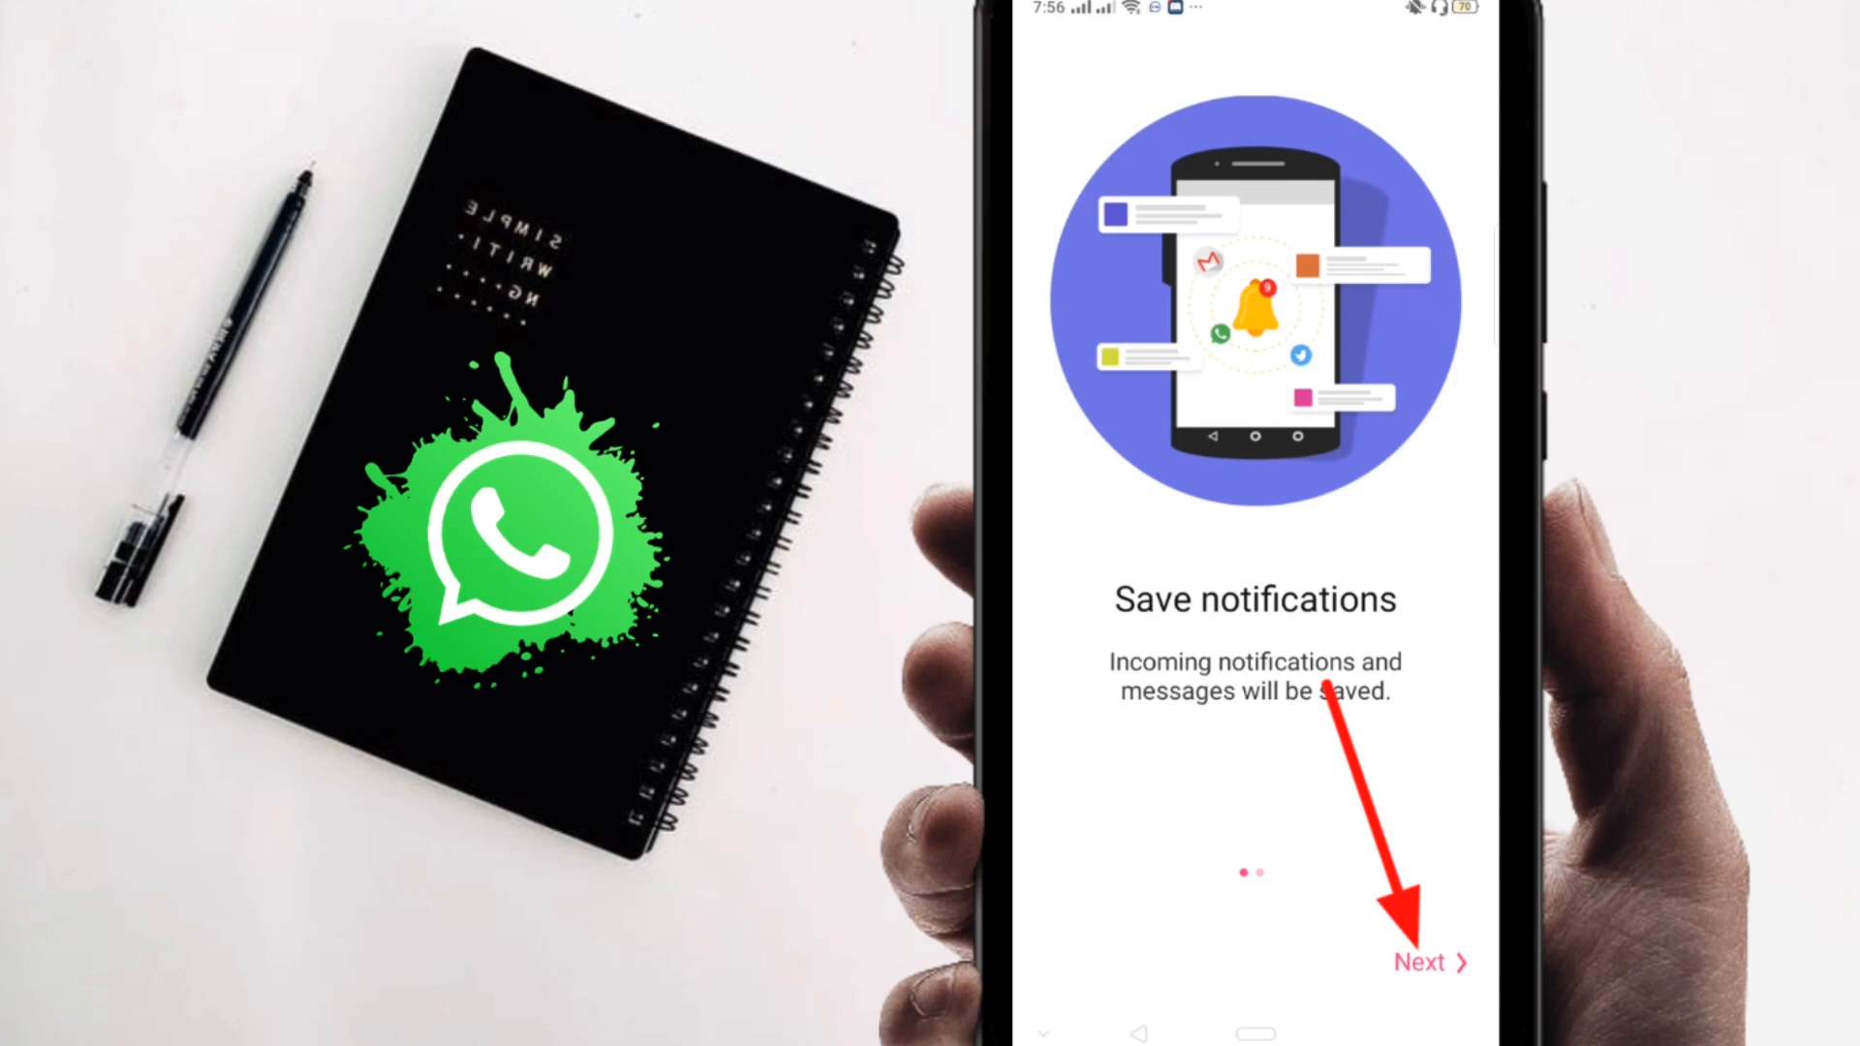
# - Pass Notisave's two intro pages, allow notification access, and select Notisave in the access list
pyautogui.click(1420, 962)
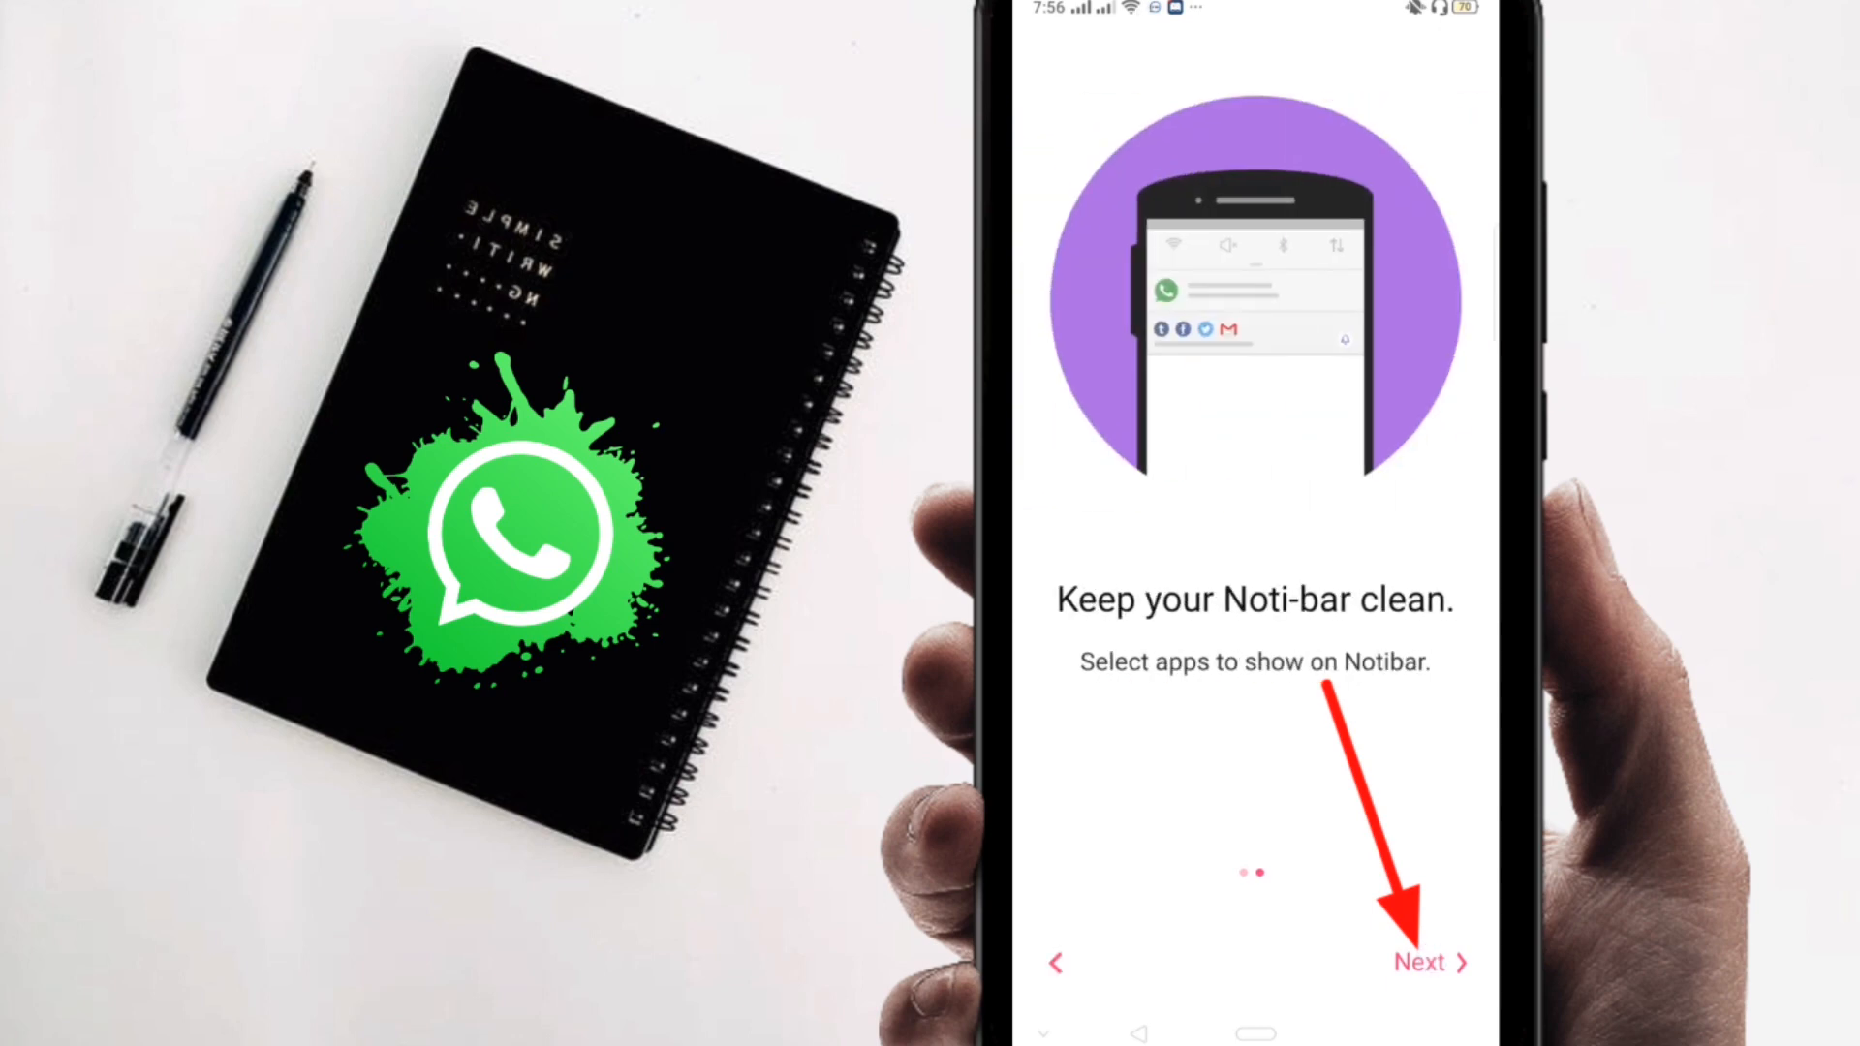
pyautogui.click(1430, 962)
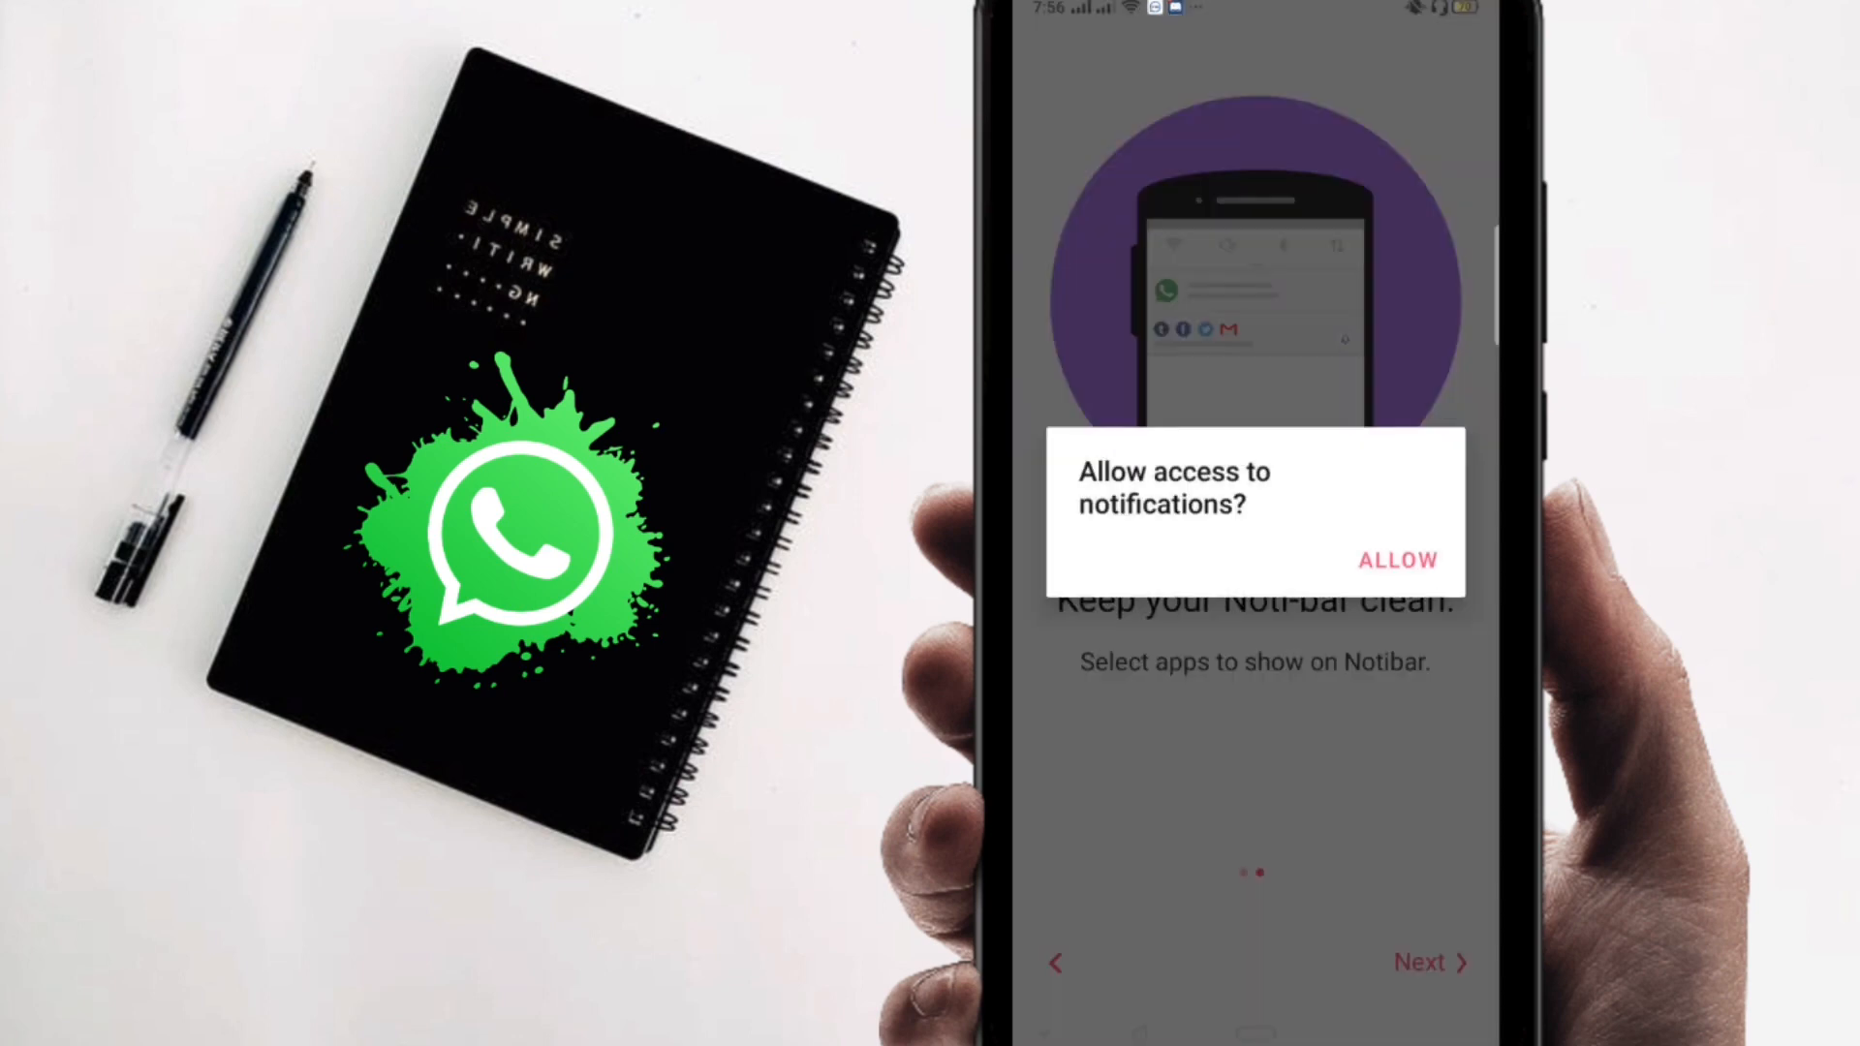
pyautogui.click(1397, 560)
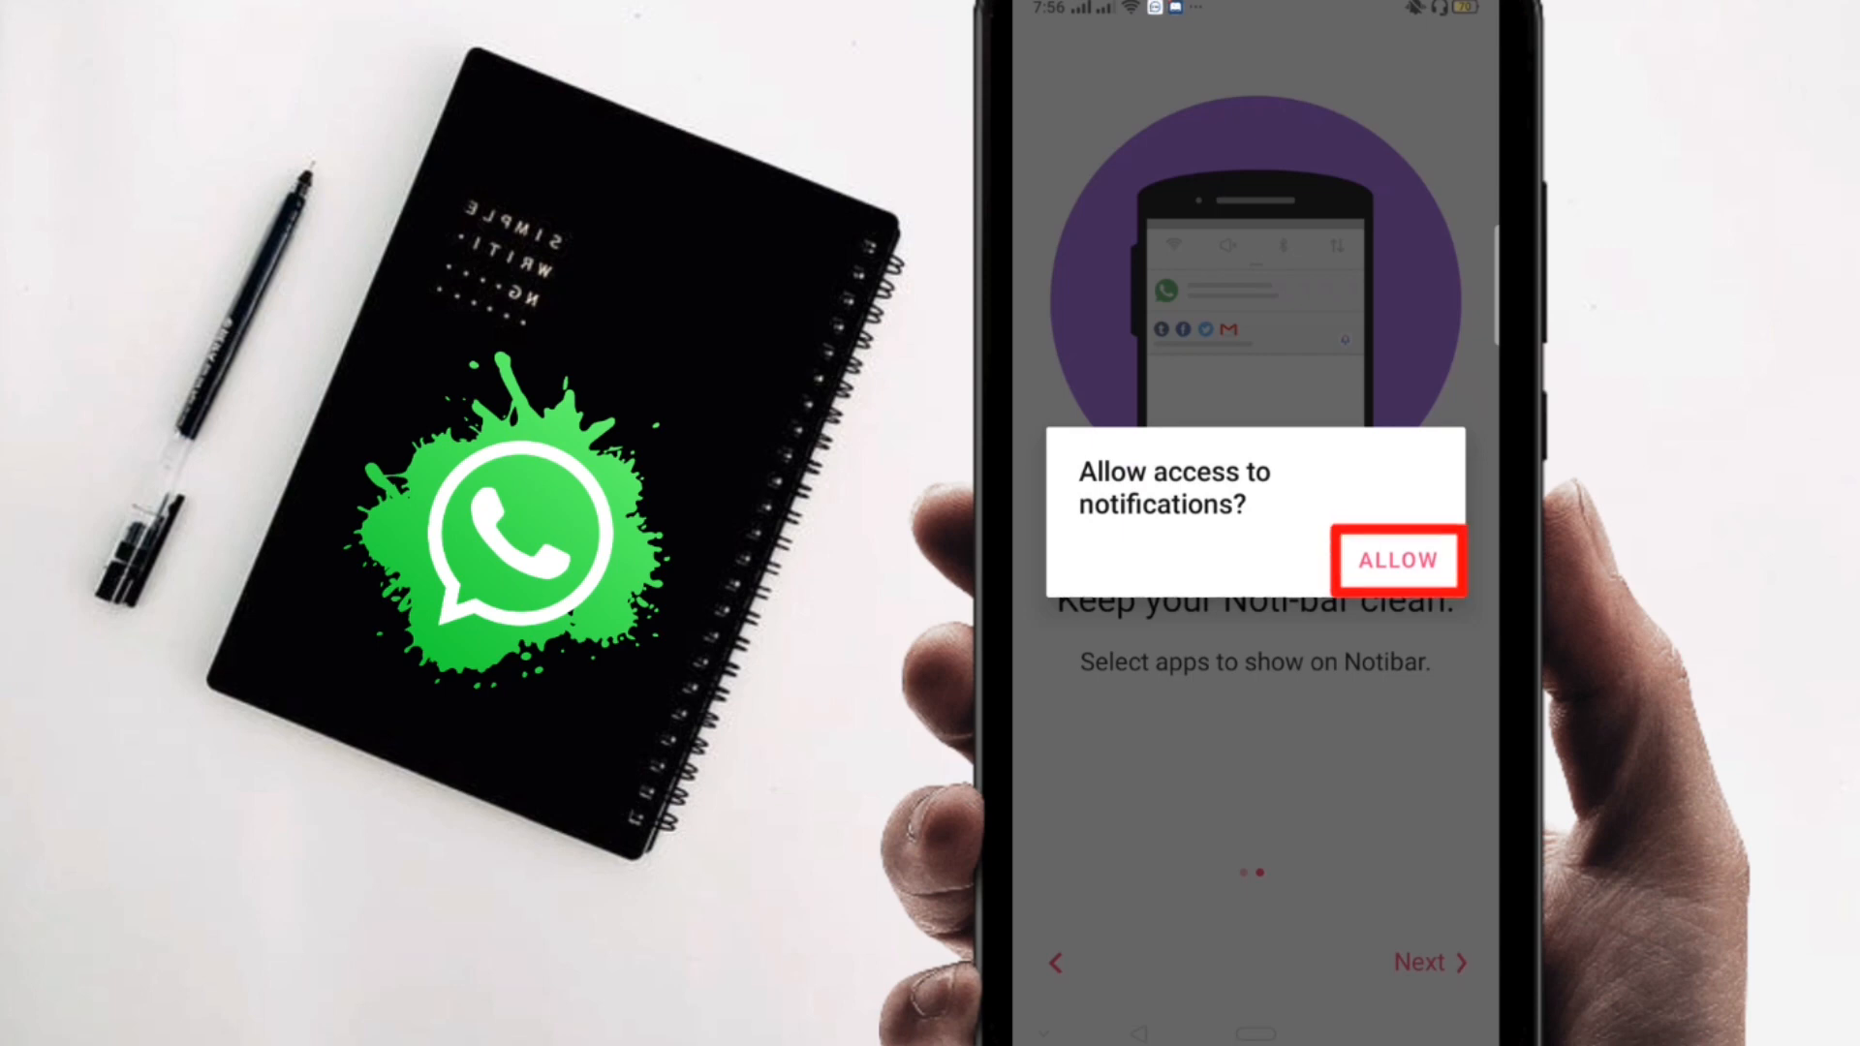
pyautogui.click(1396, 558)
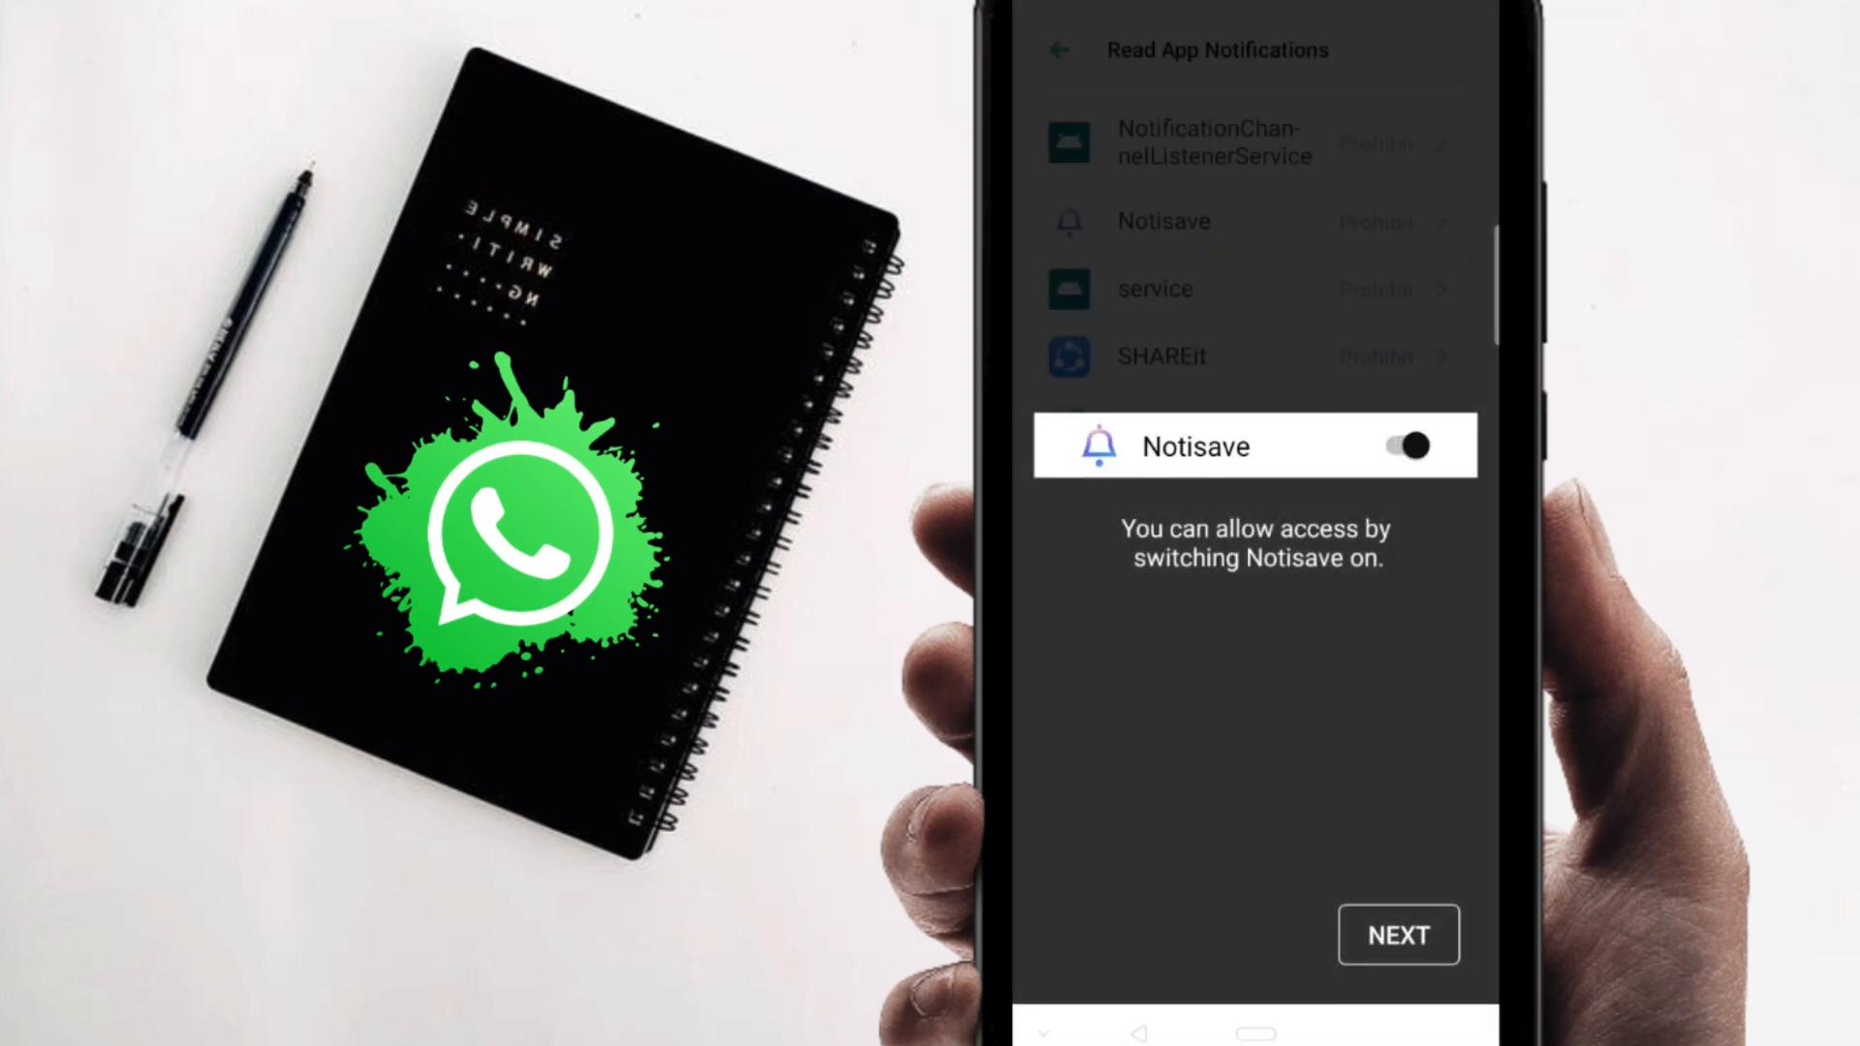
pyautogui.click(1396, 934)
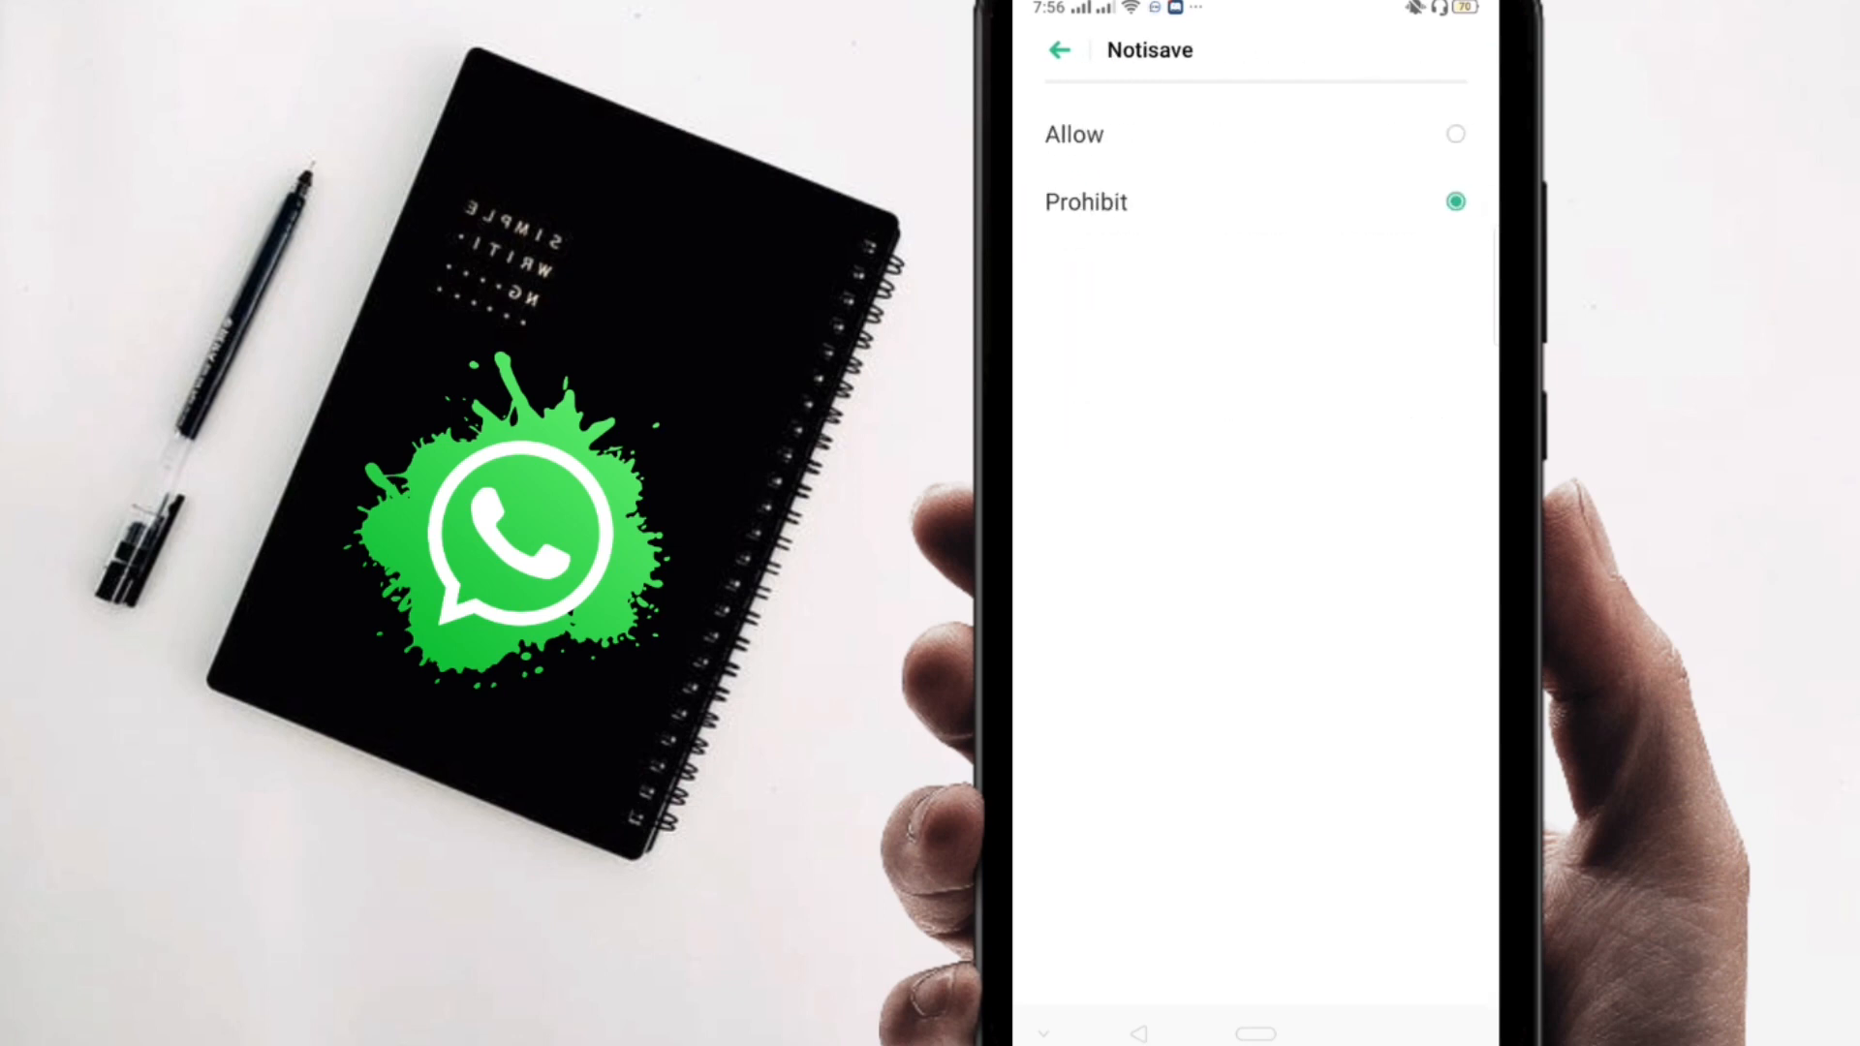
# - Set Notisave's notification access to Allow and answer the files permission request
pyautogui.click(1058, 50)
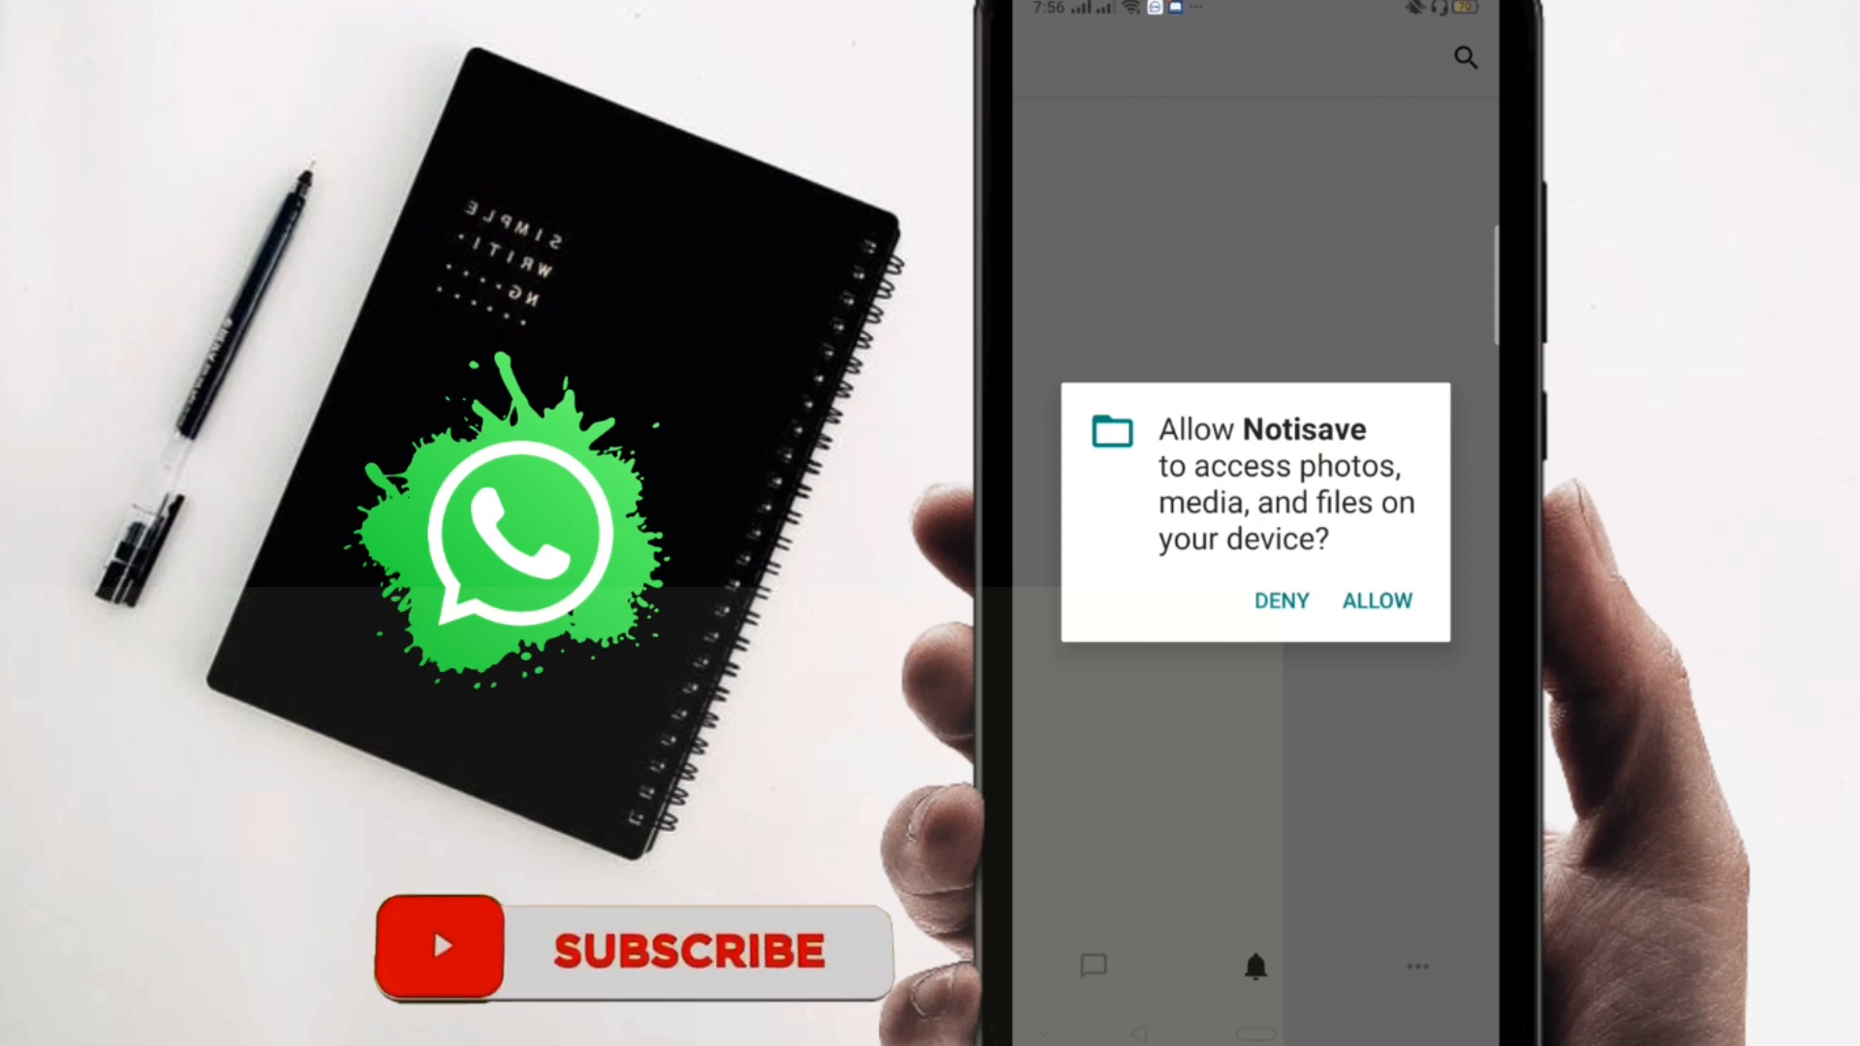
pyautogui.click(1375, 600)
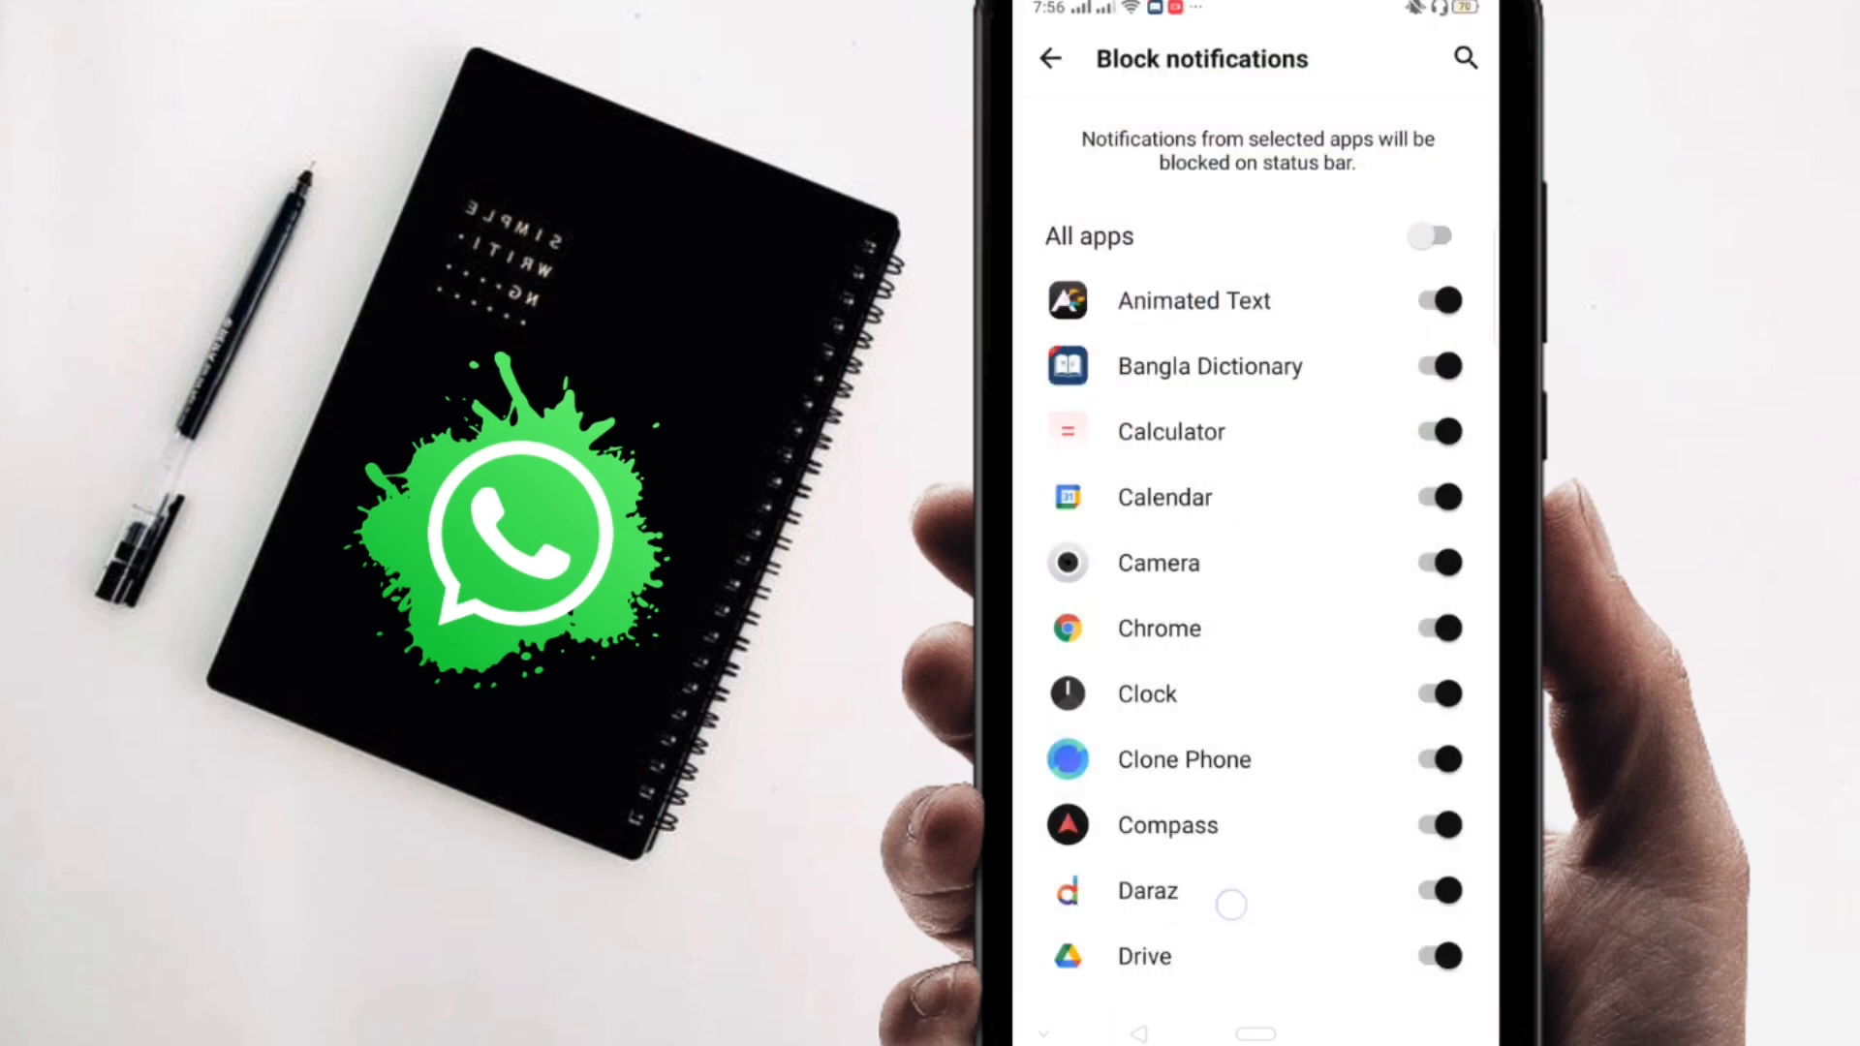
# - Scroll the Block notifications list to WhatsApp and switch its toggle on
pyautogui.scroll(-3)
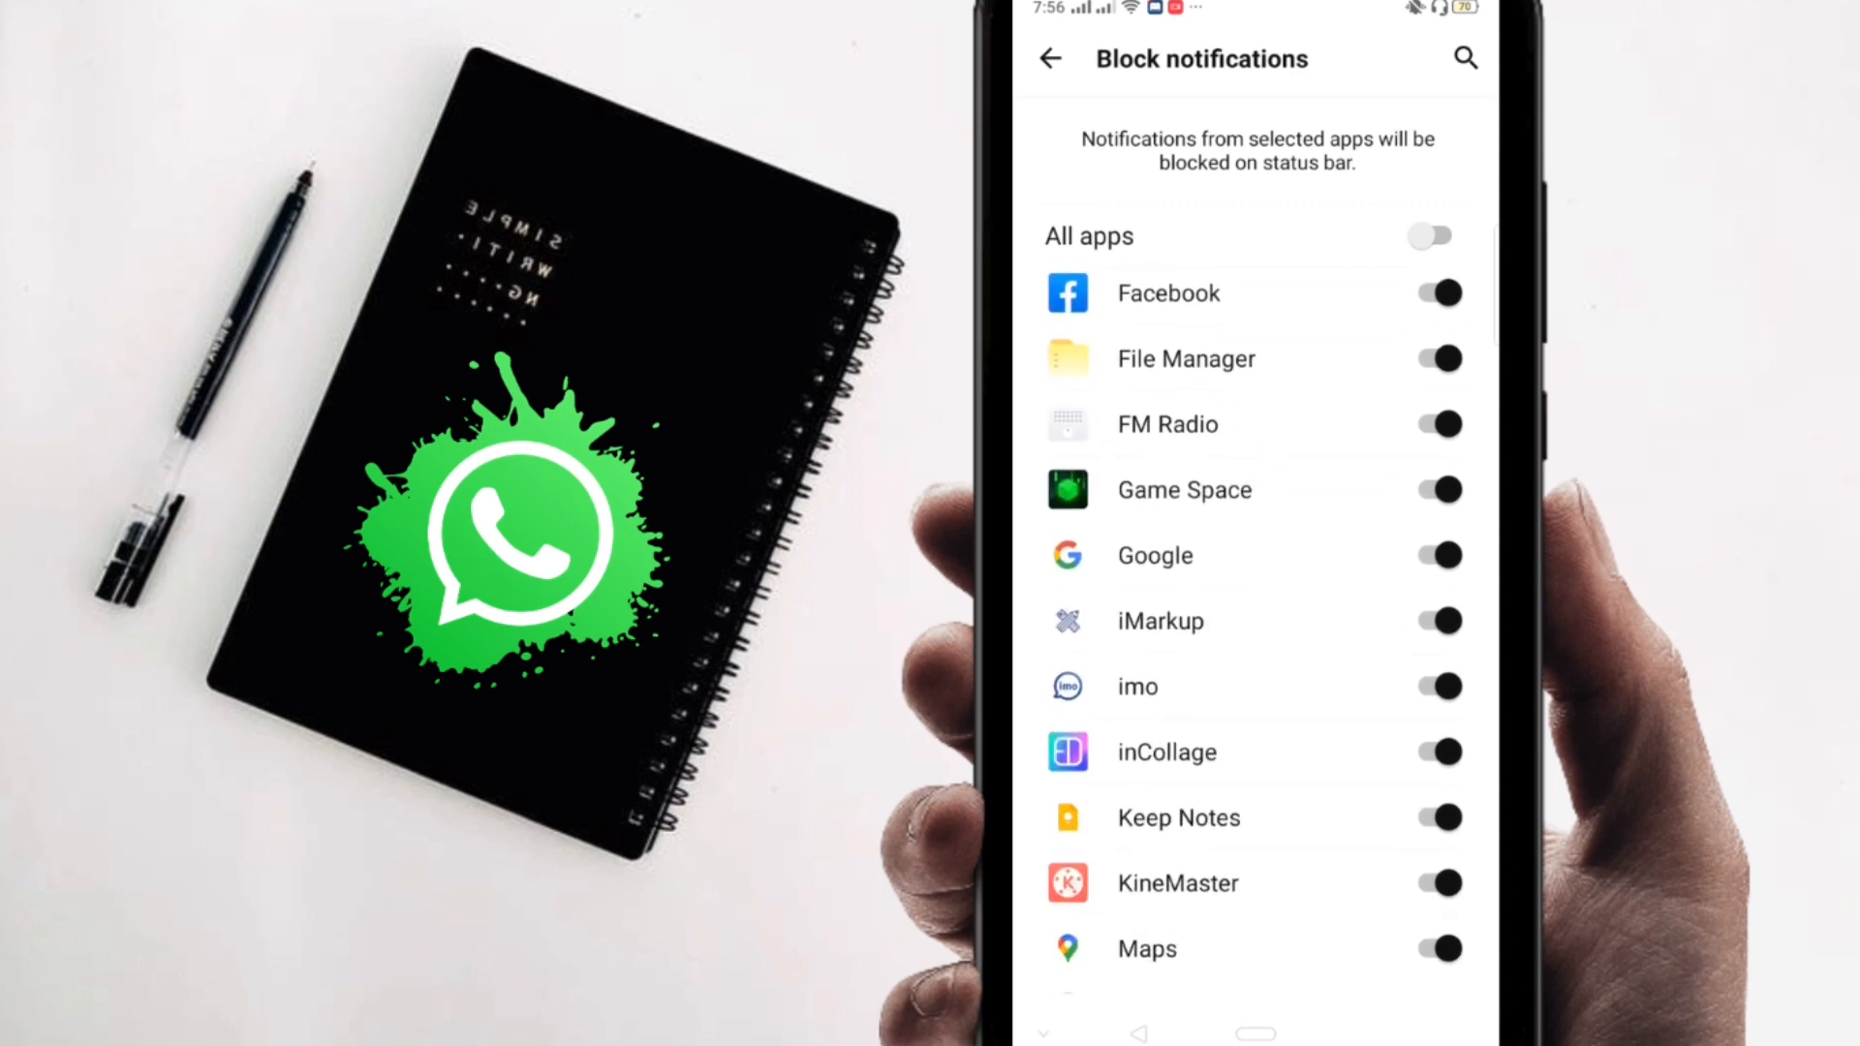
pyautogui.scroll(-3)
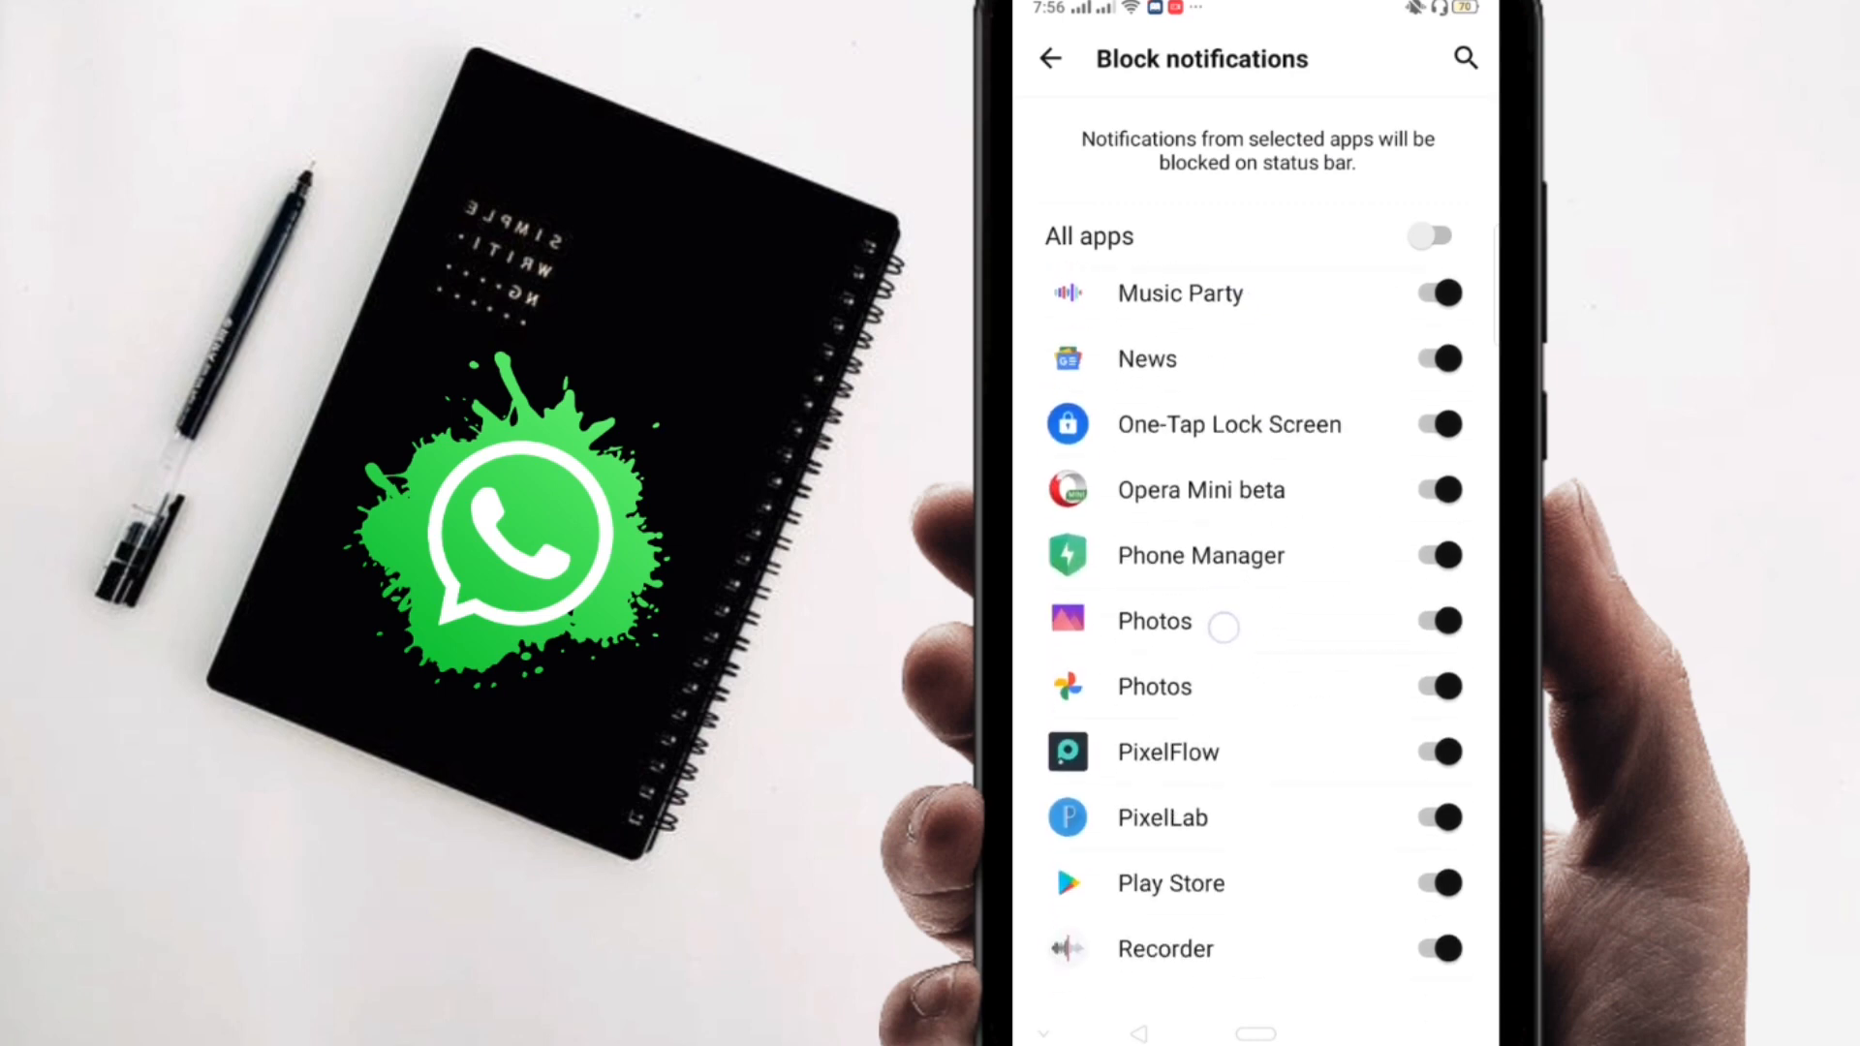
pyautogui.scroll(-3)
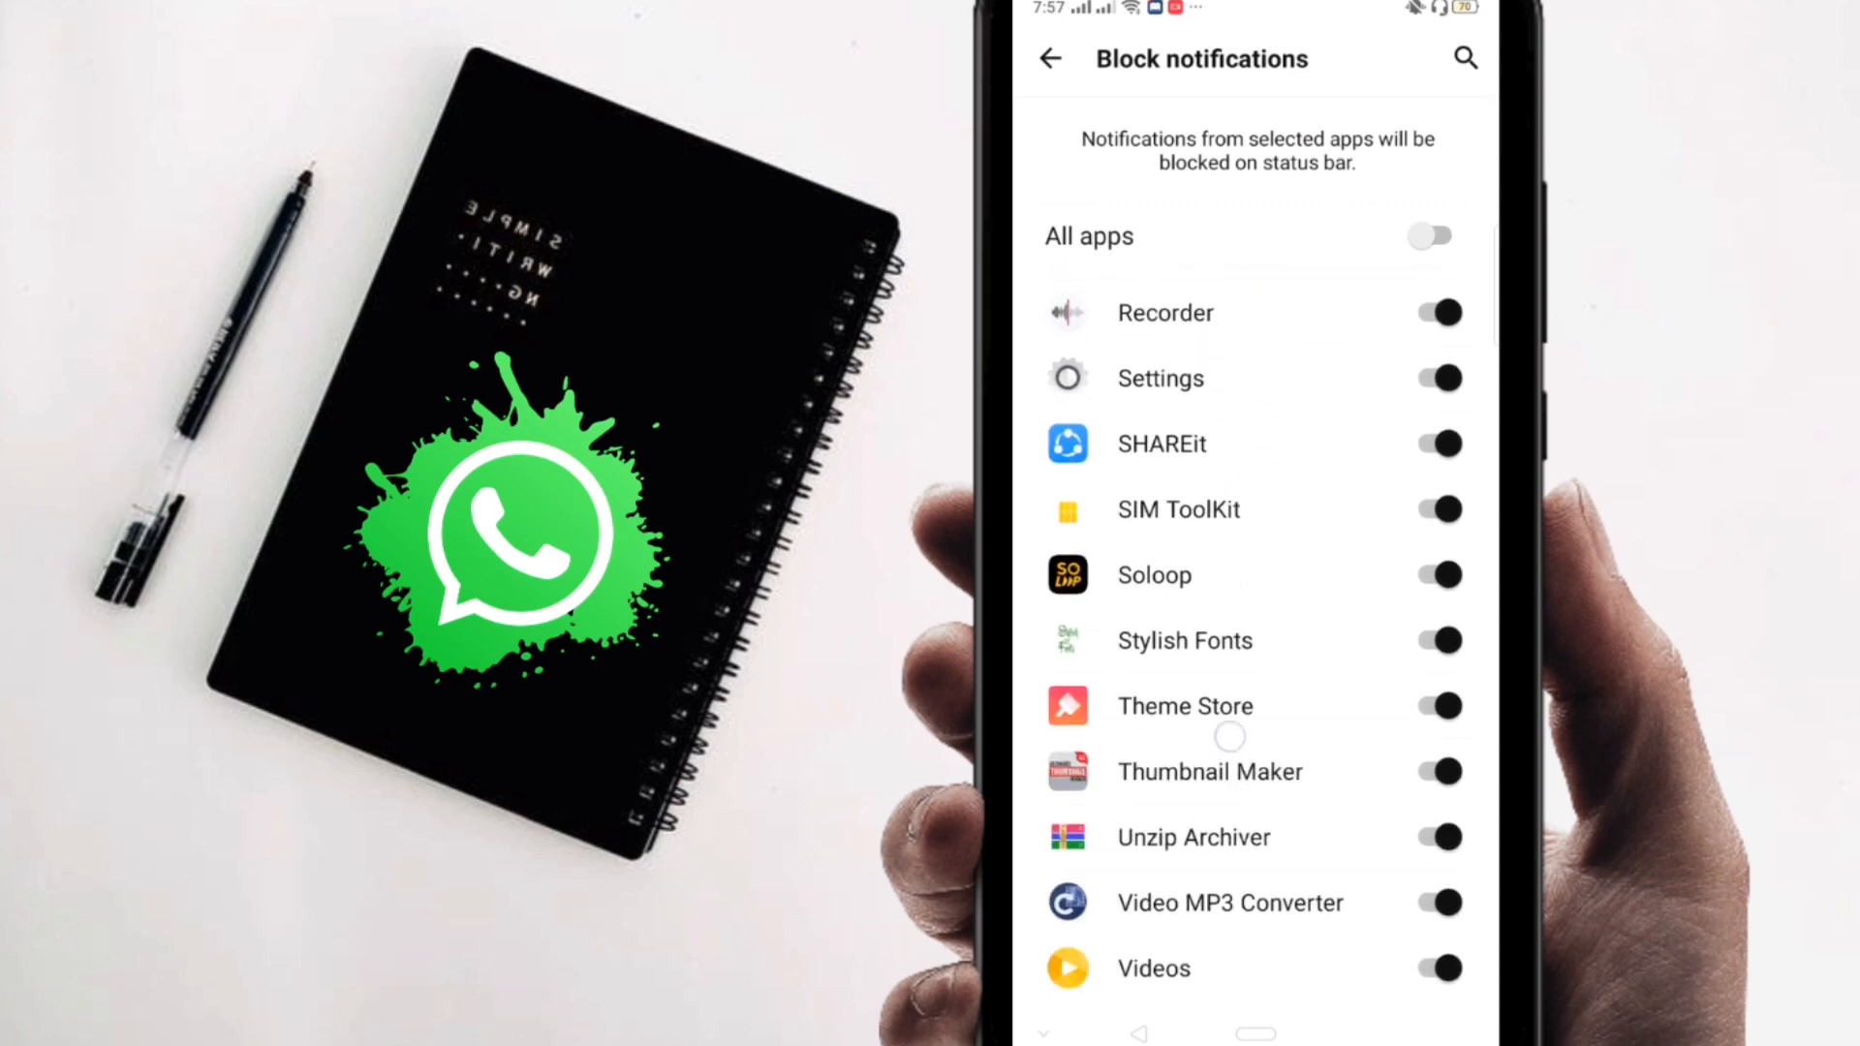
pyautogui.scroll(-3)
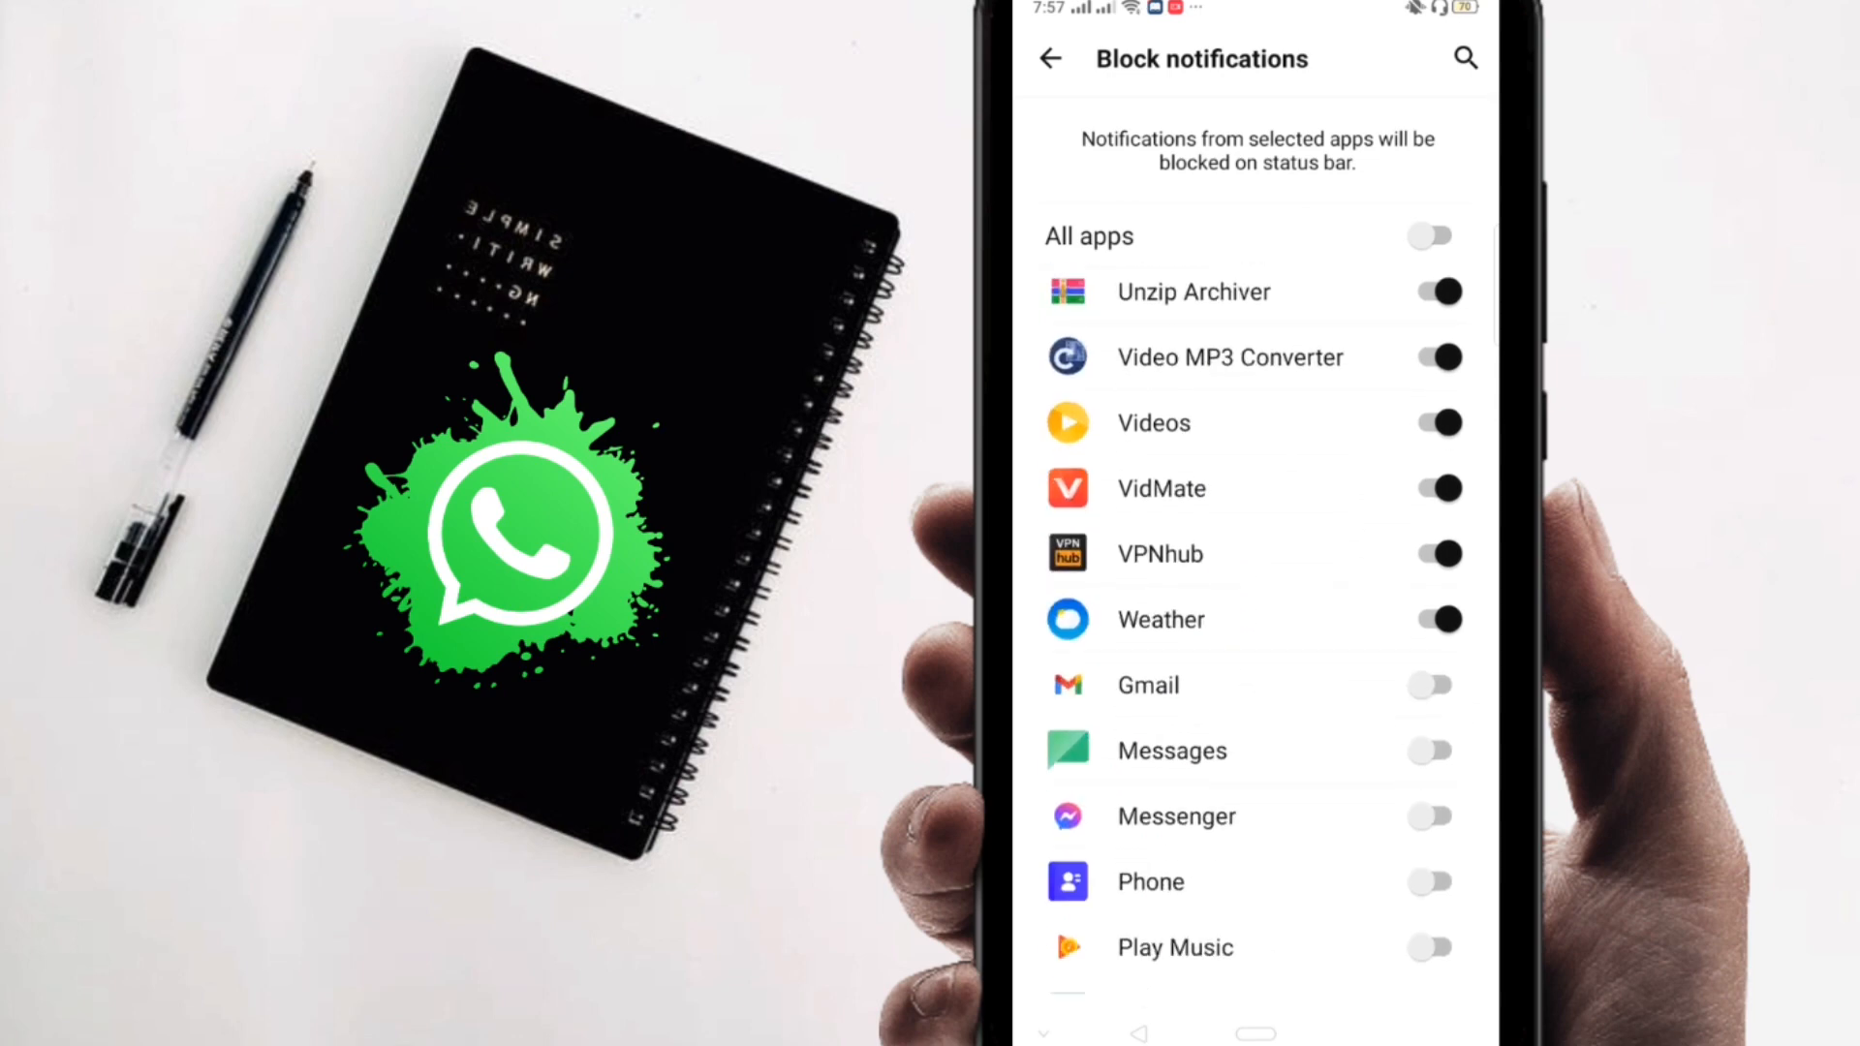
pyautogui.scroll(-3)
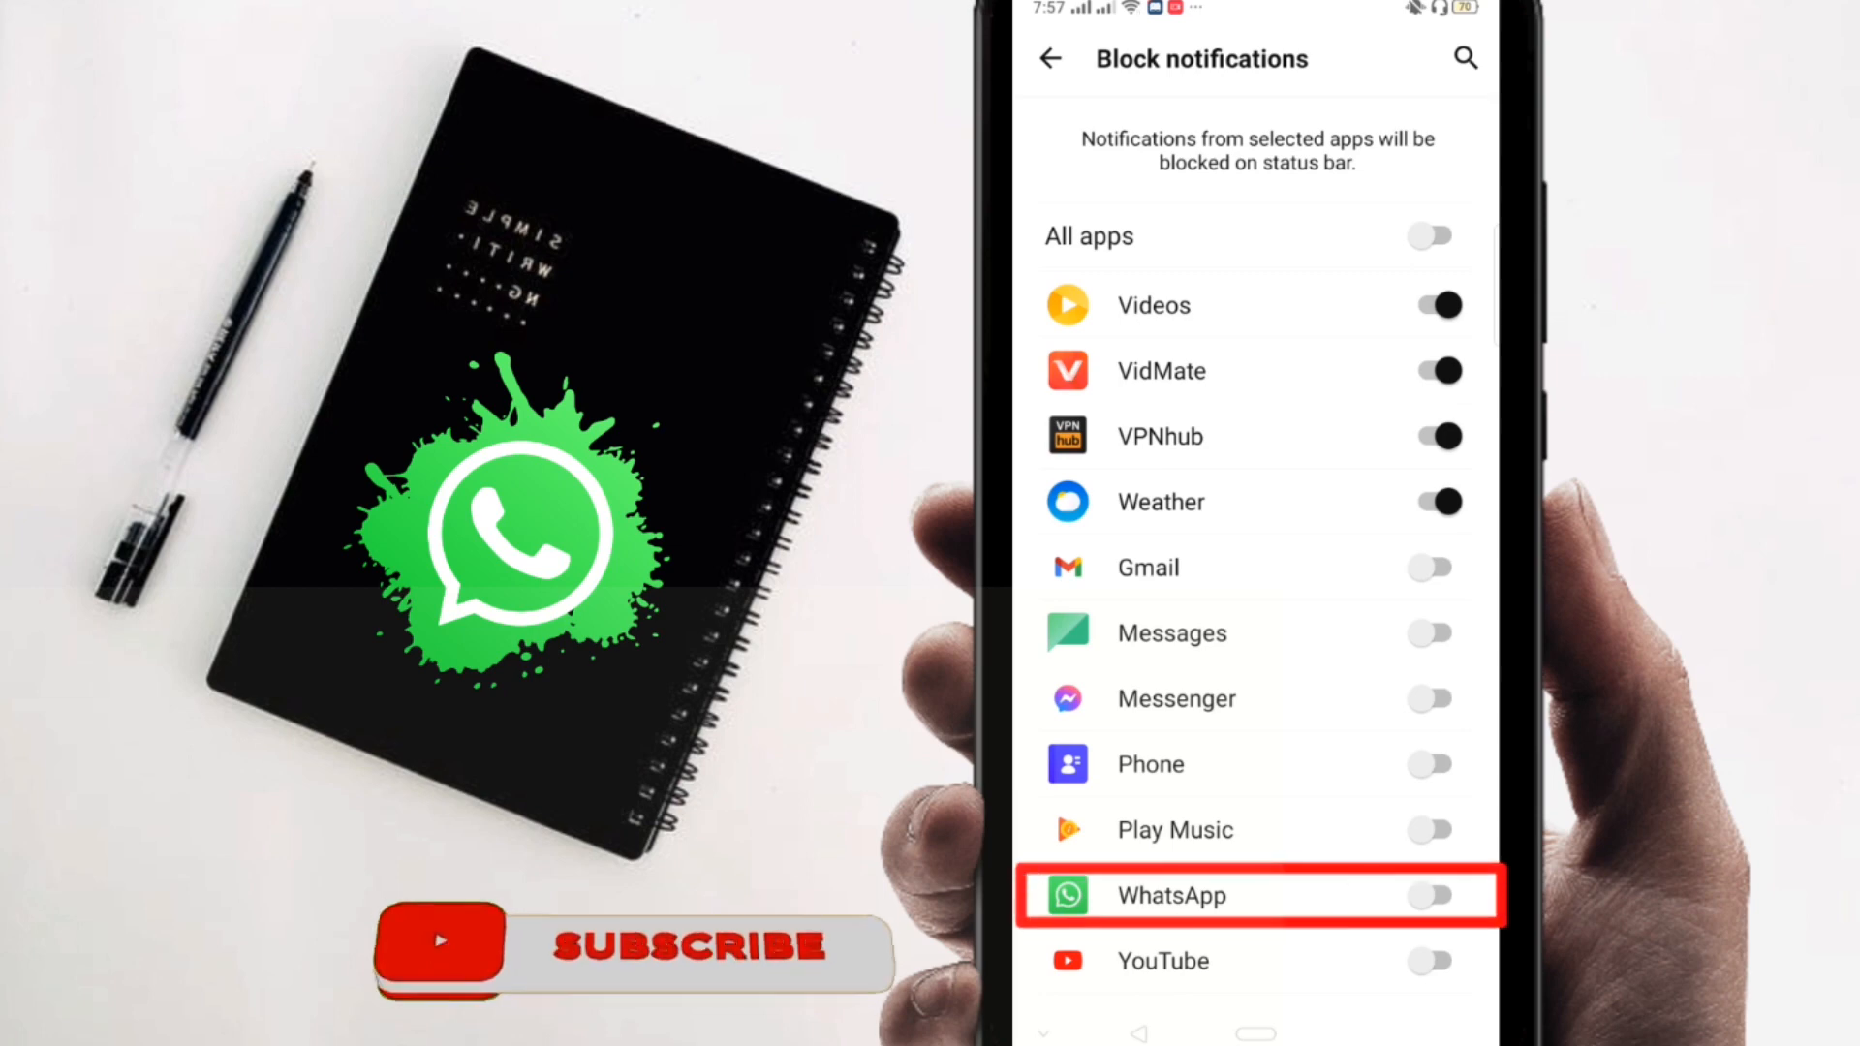
pyautogui.click(1430, 895)
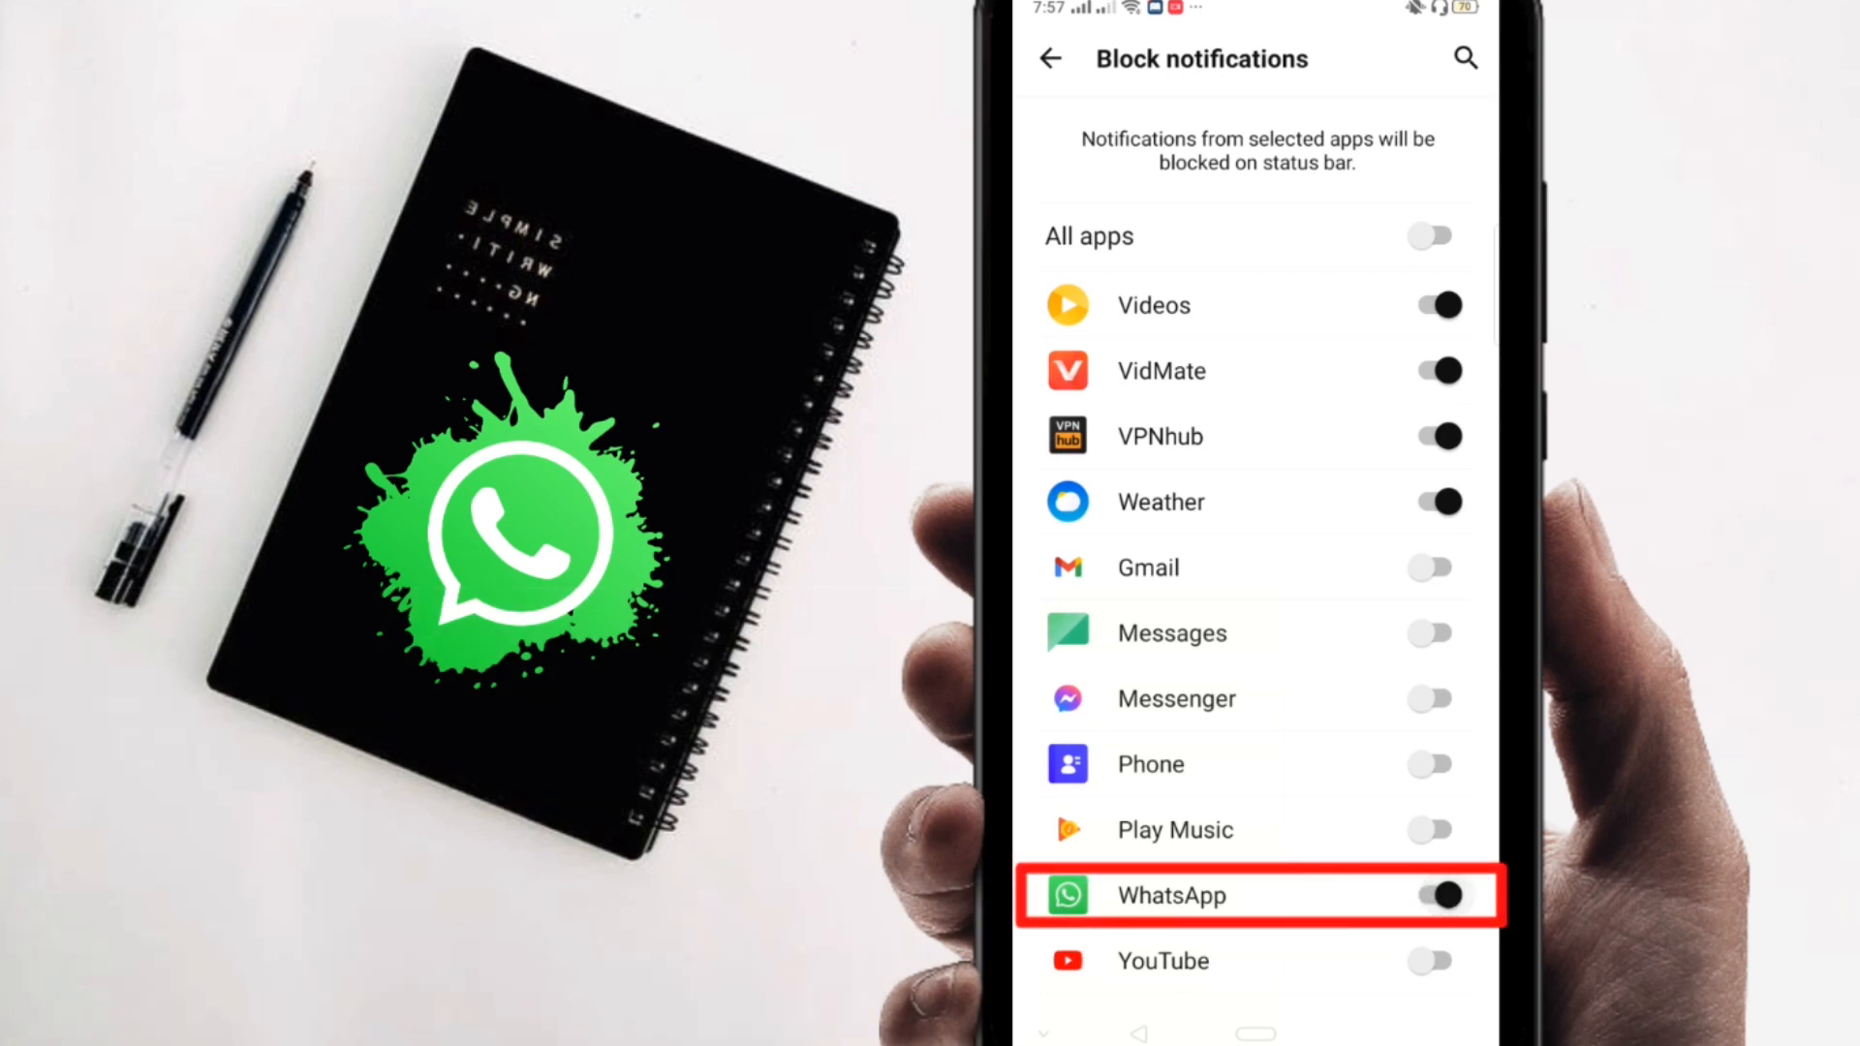